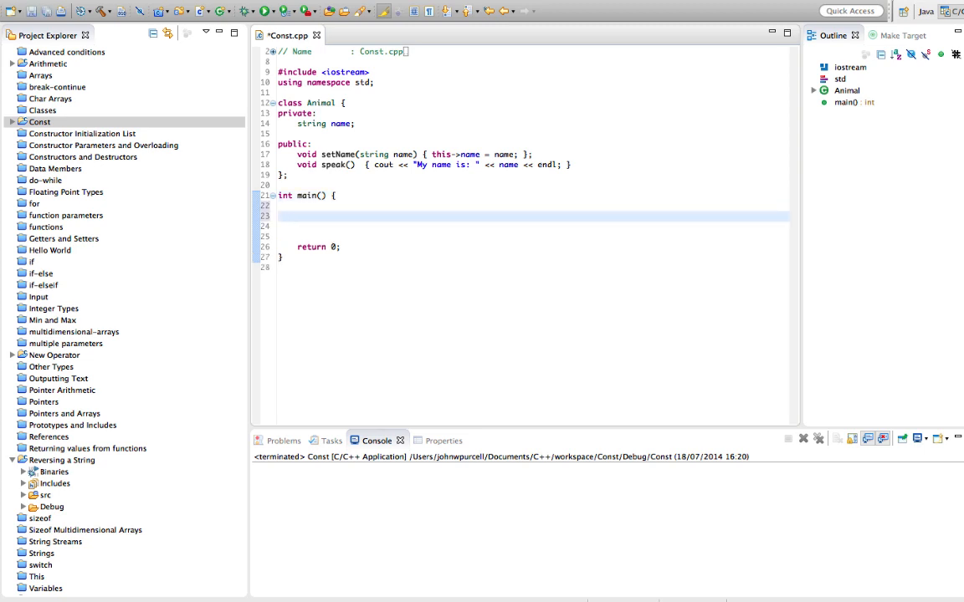
# In main, declare int value = 7, reassign it to 10, and print it with cout.
pyautogui.write('int value')
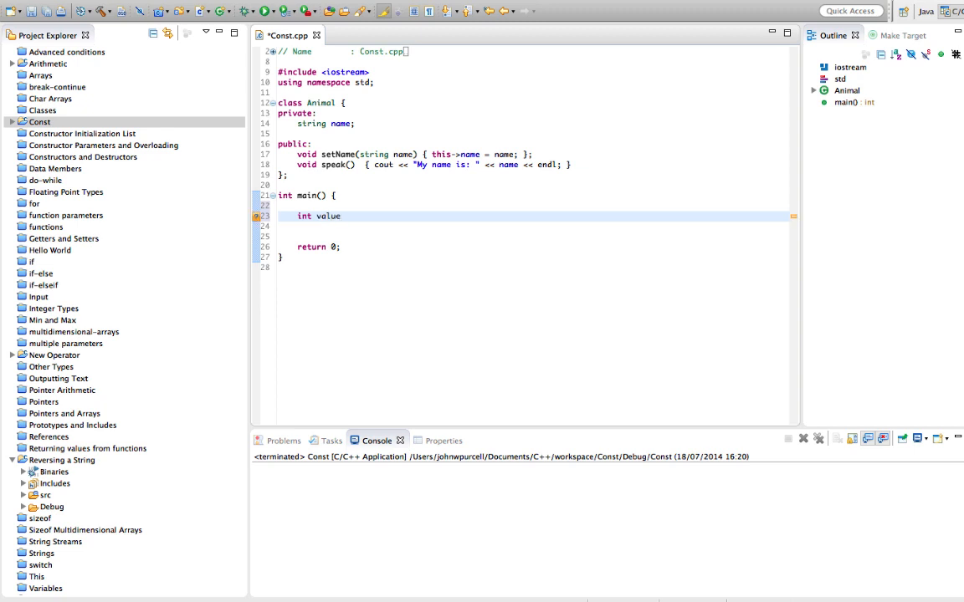
pyautogui.write('= 7;')
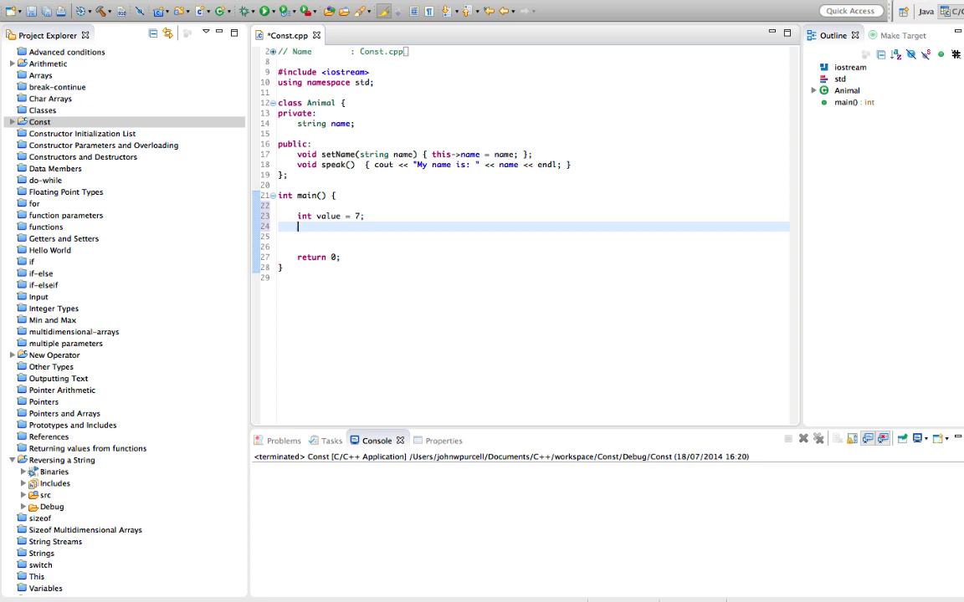
pyautogui.write('value =')
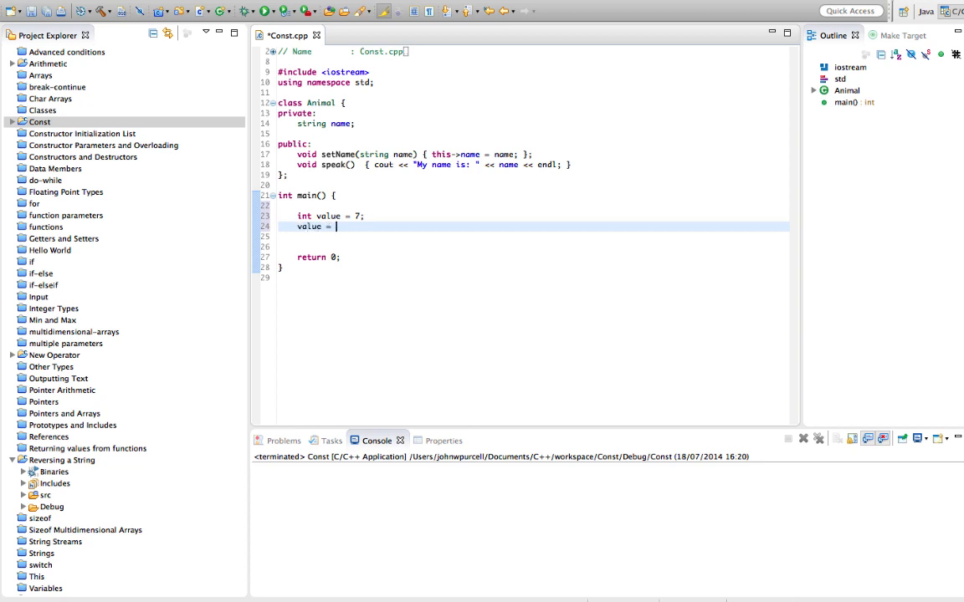
pyautogui.write('10;')
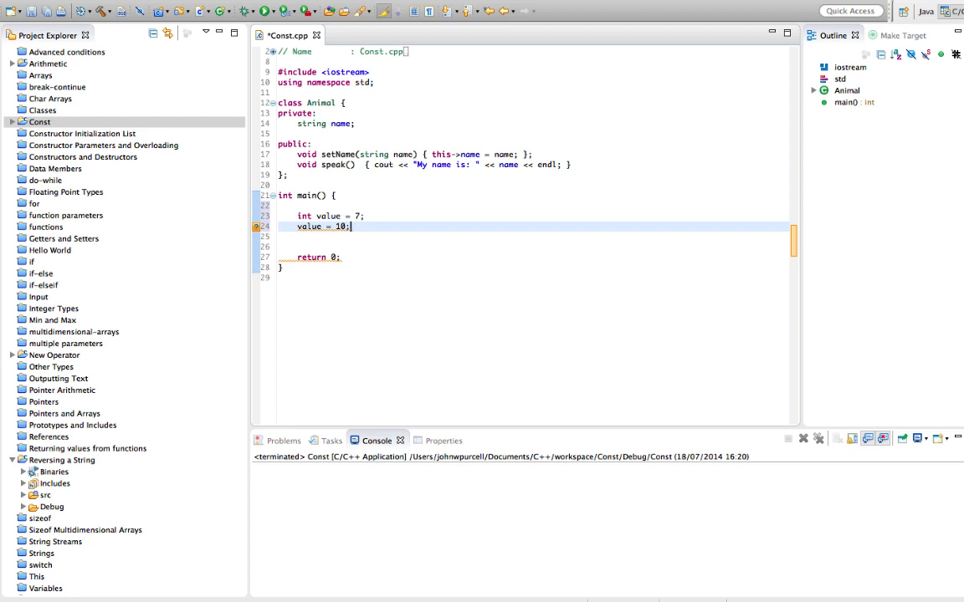
pyautogui.write('cout <<')
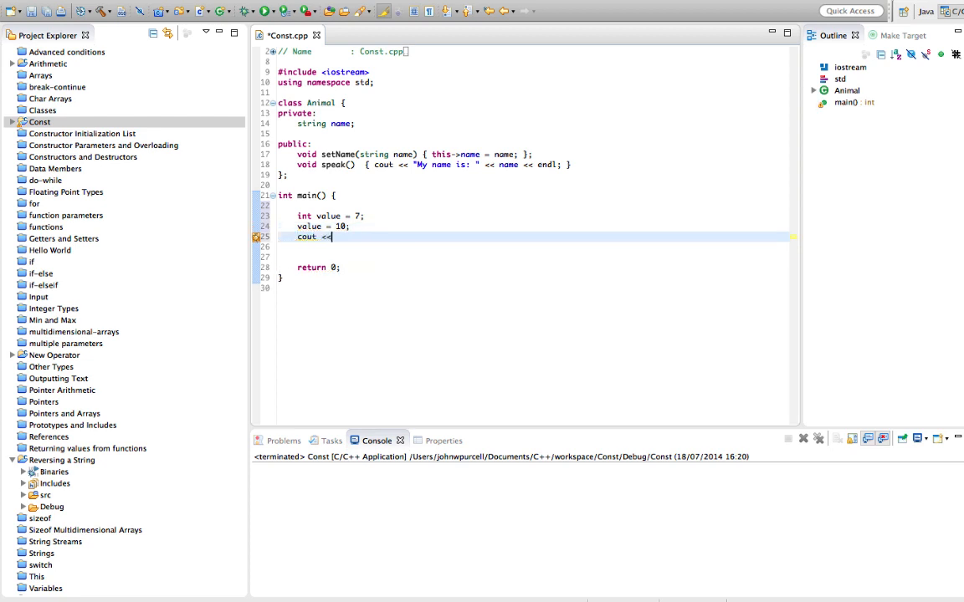
pyautogui.write('value <<')
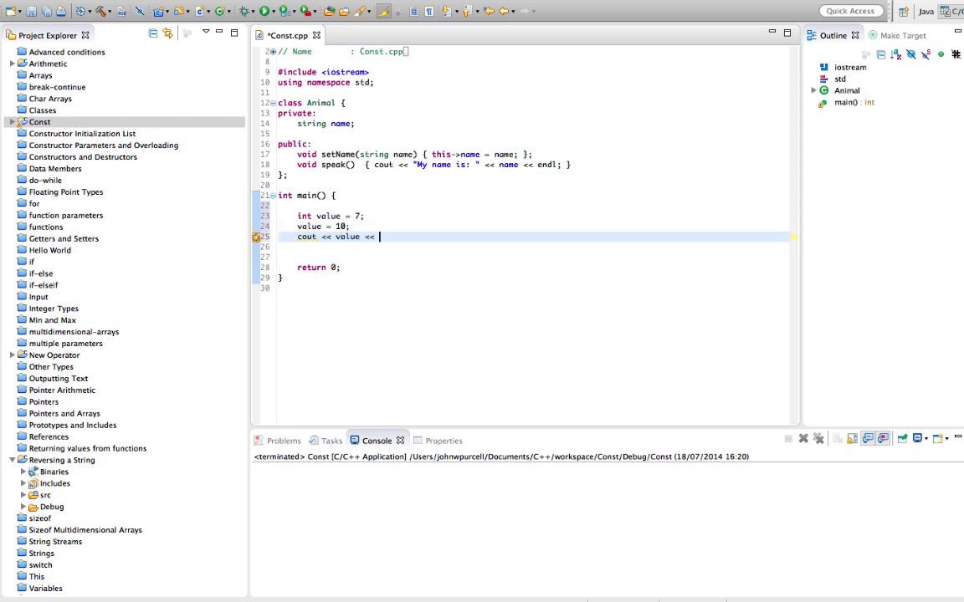
pyautogui.write('endl;')
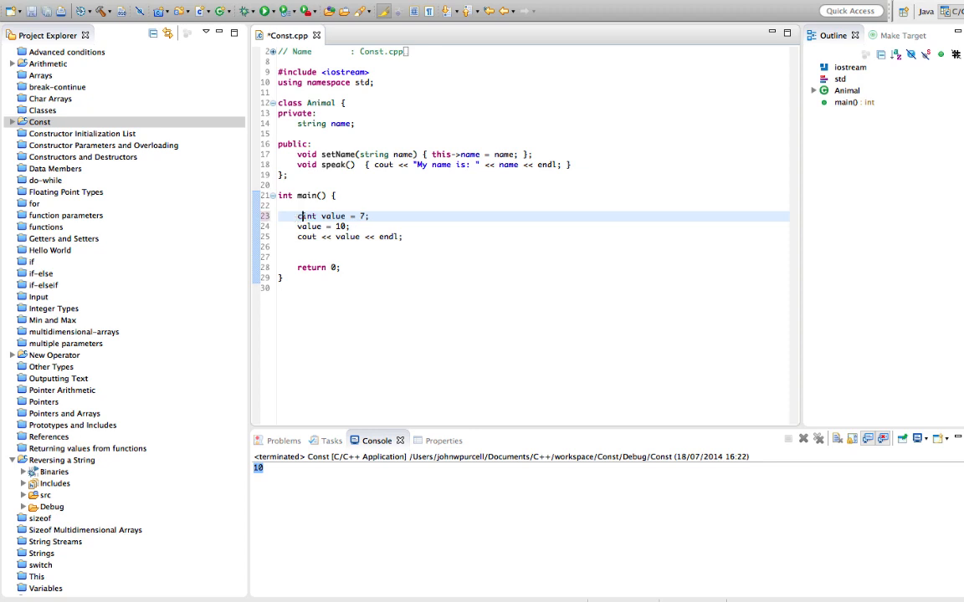
# Prefix the value declaration with const, then delete the failing value = 10; line.
pyautogui.write('const')
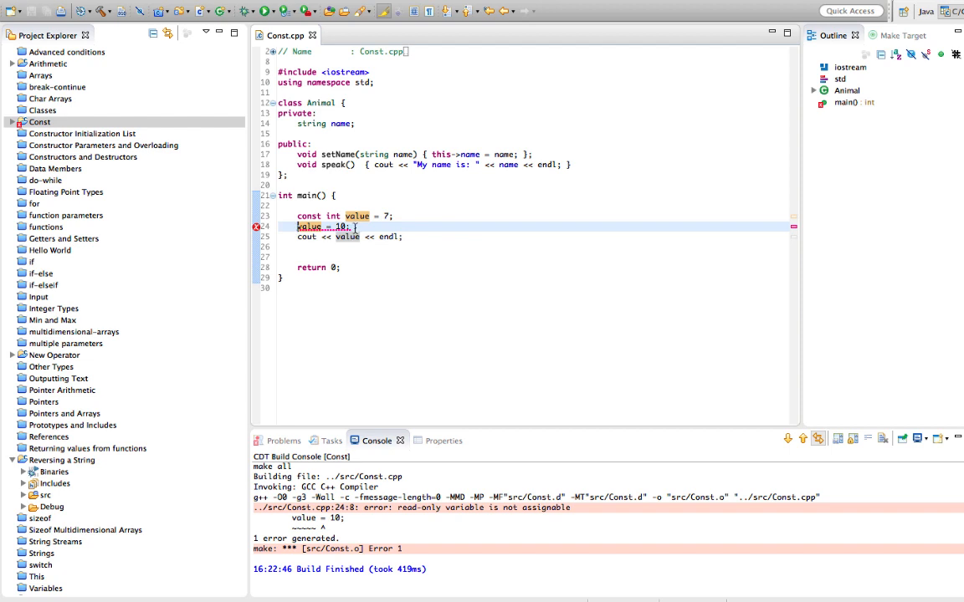
pyautogui.press('Delete')
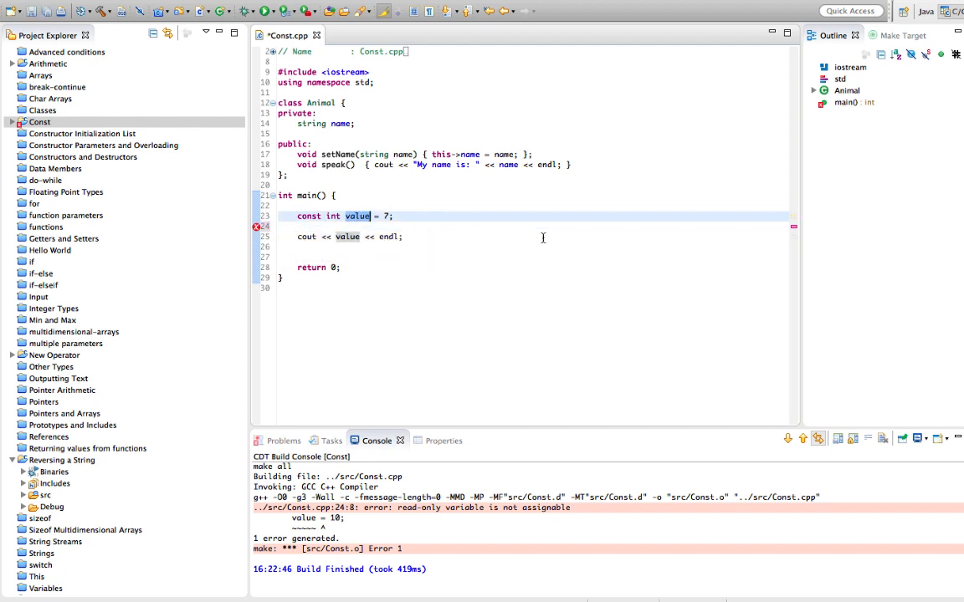
# Make the constant a double PI set to 3.141592 and select value in cout.
pyautogui.write('PI')
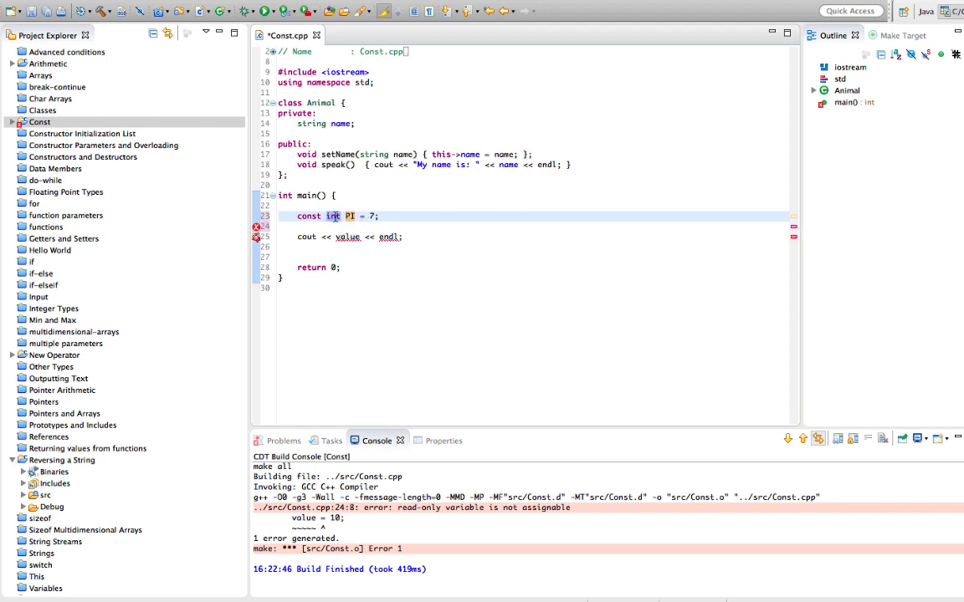
pyautogui.write('double')
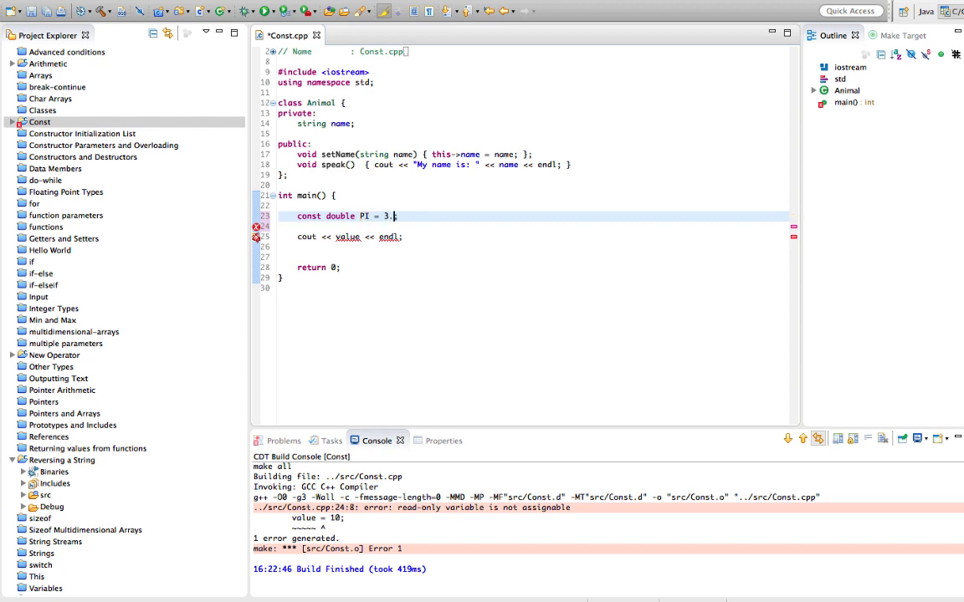
pyautogui.write('1')
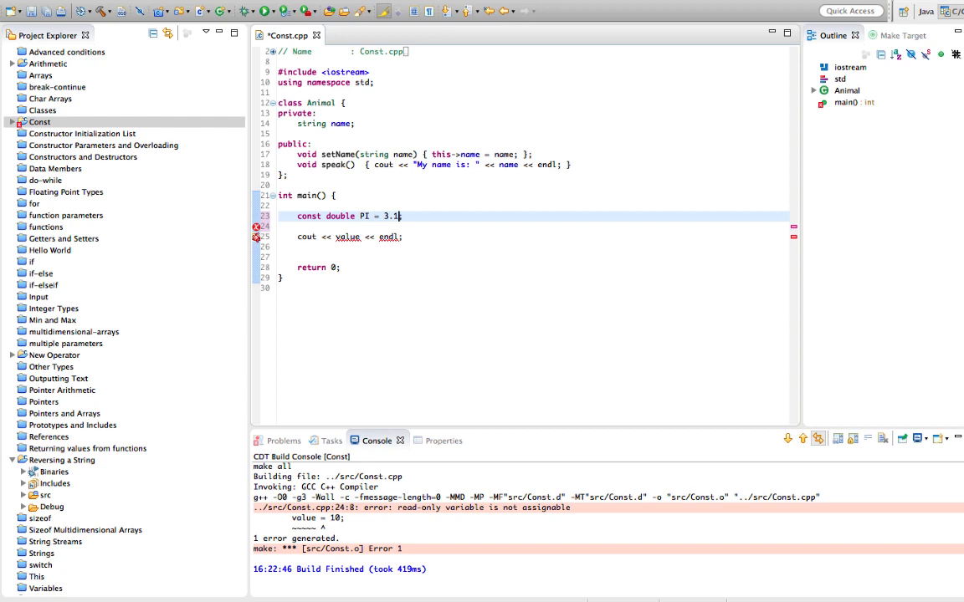
pyautogui.write('415')
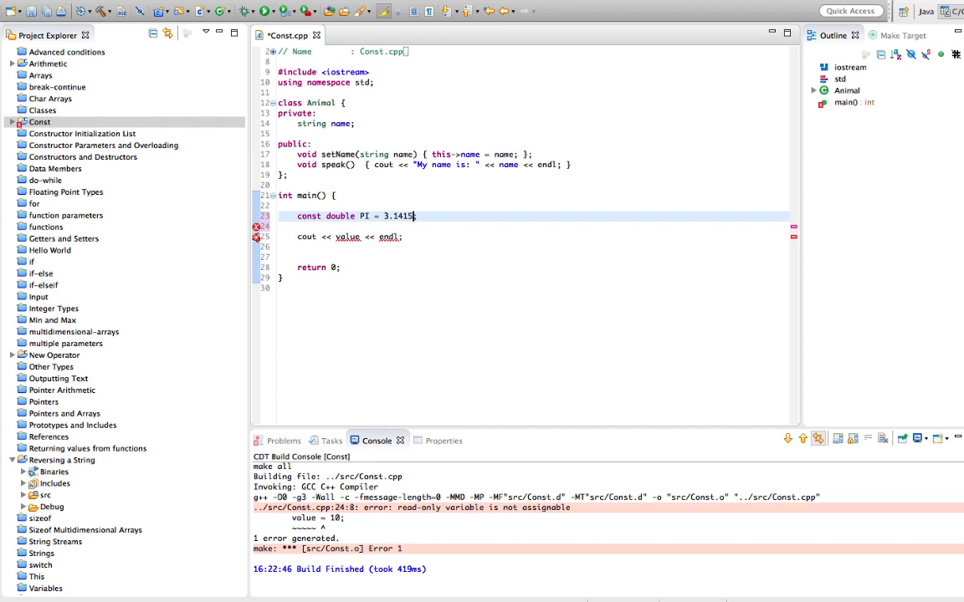
pyautogui.write('92;')
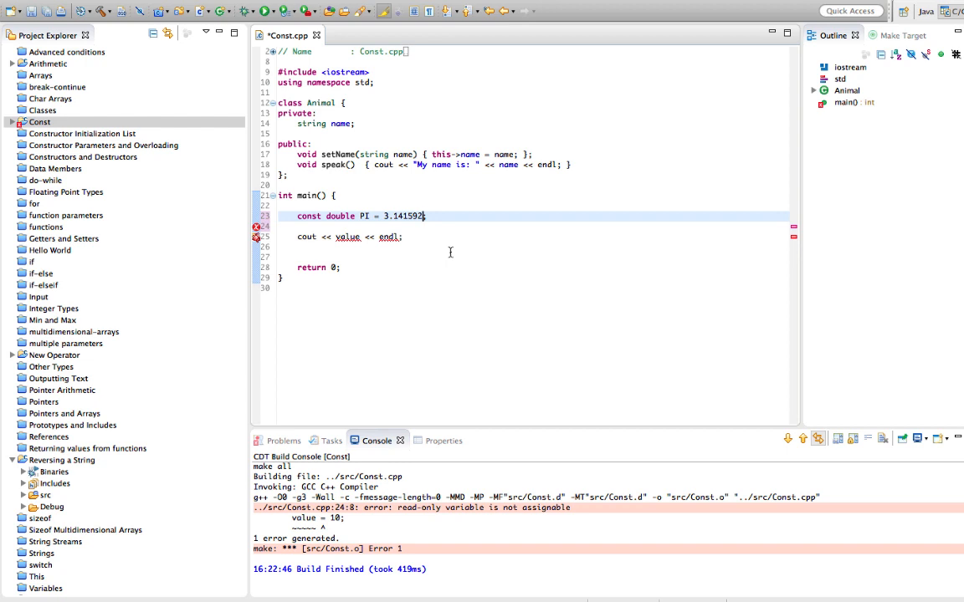
pyautogui.doubleClick(359, 216)
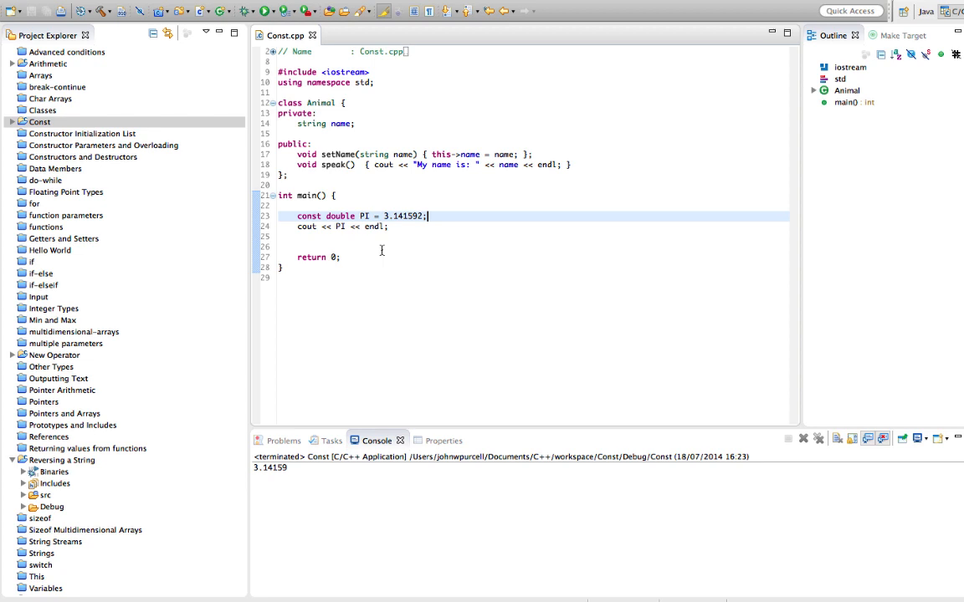
pyautogui.moveTo(280, 113)
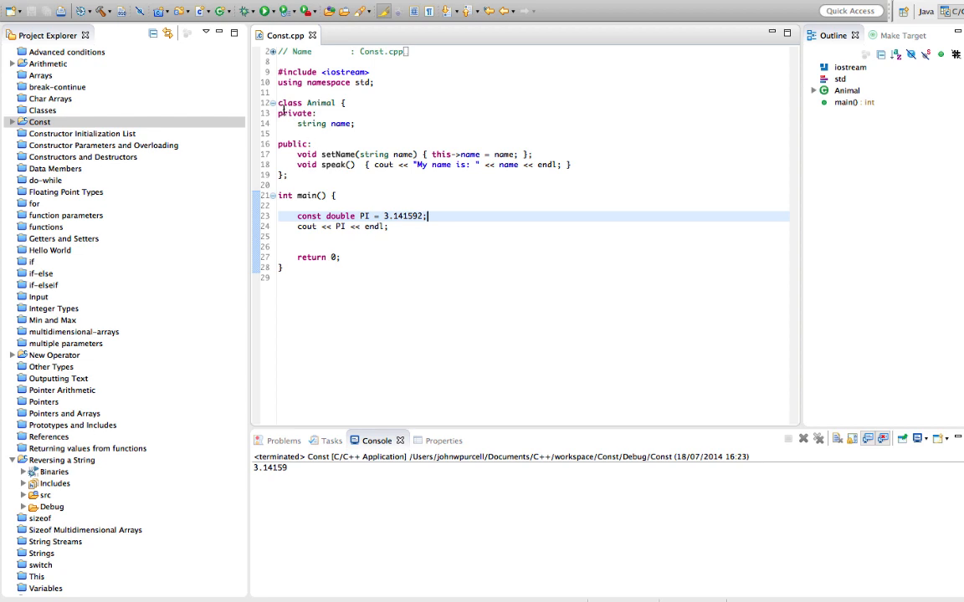
# In main, create an Animal object and set its name to Freddy.
pyautogui.moveTo(277, 102); pyautogui.dragTo(285, 184)
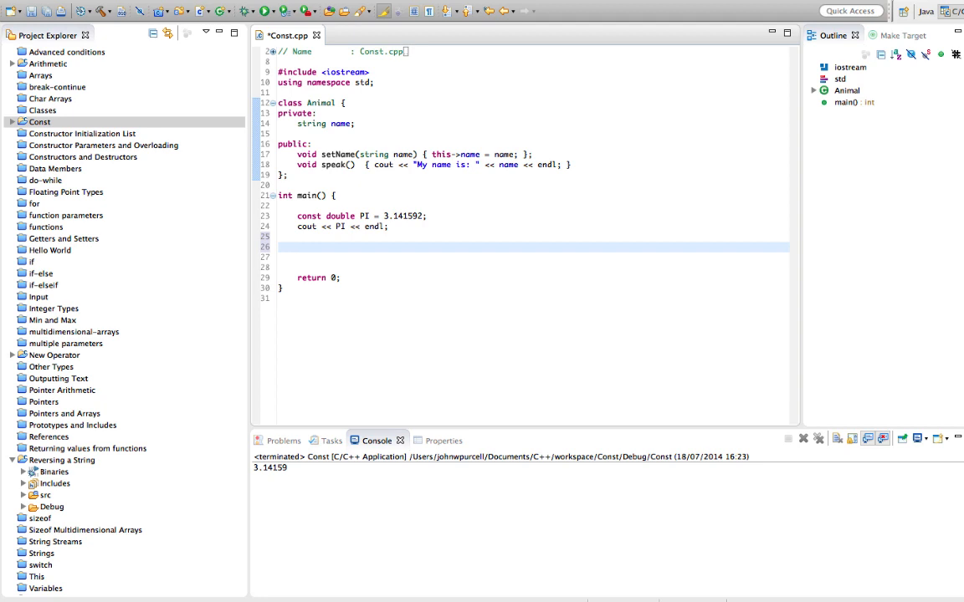
pyautogui.write('Animal')
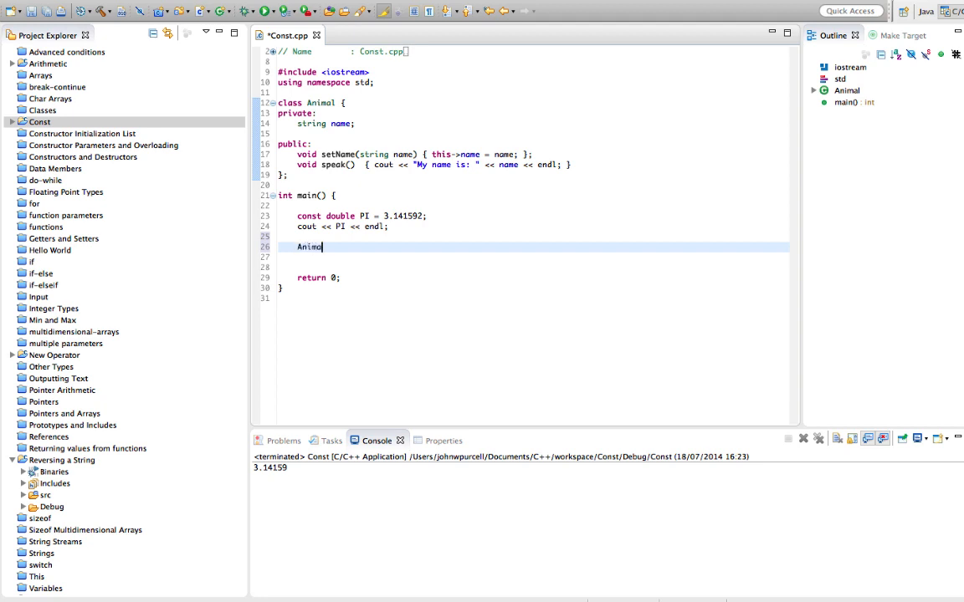
pyautogui.write('animal;')
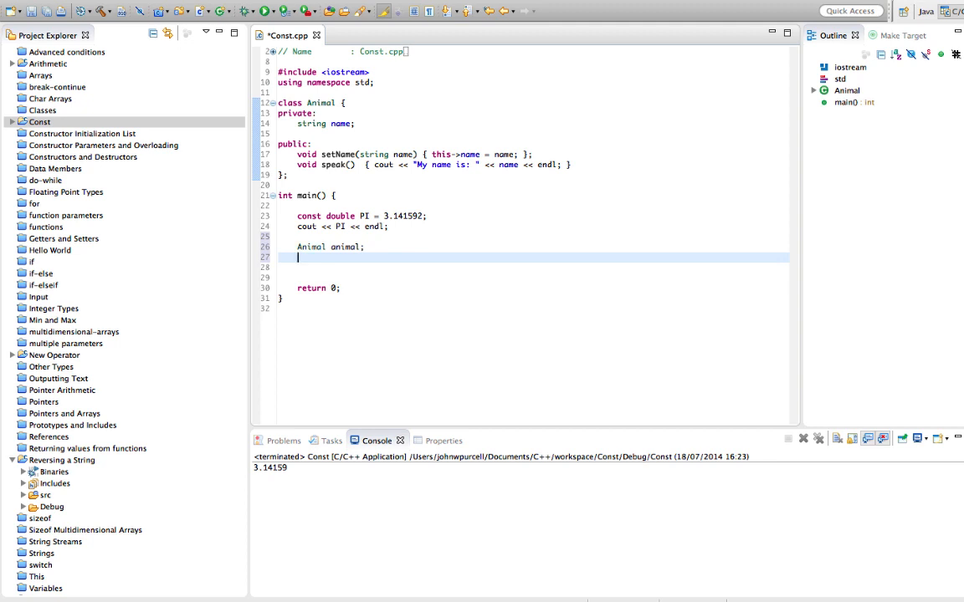
pyautogui.write('anima')
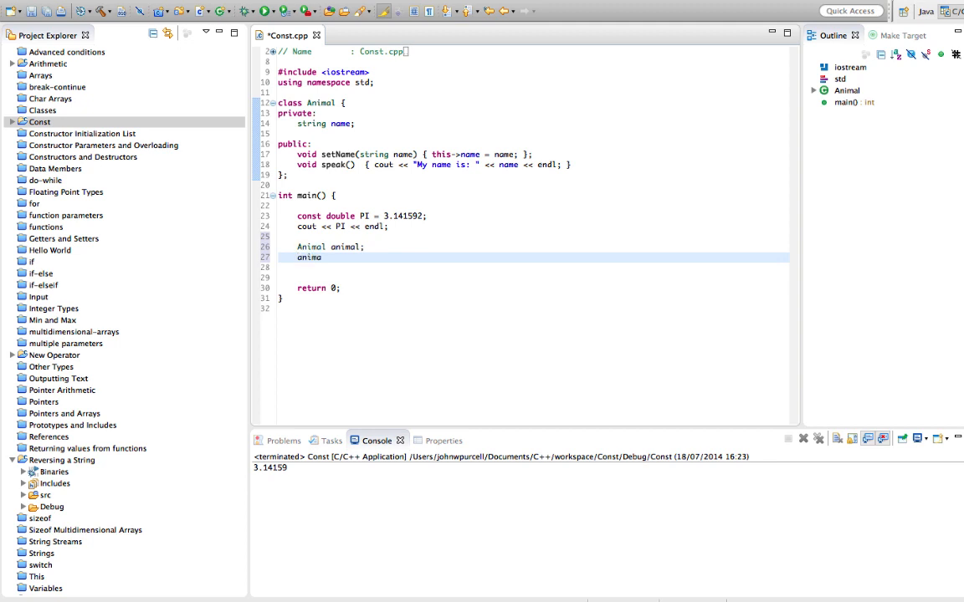
pyautogui.write('l.setName')
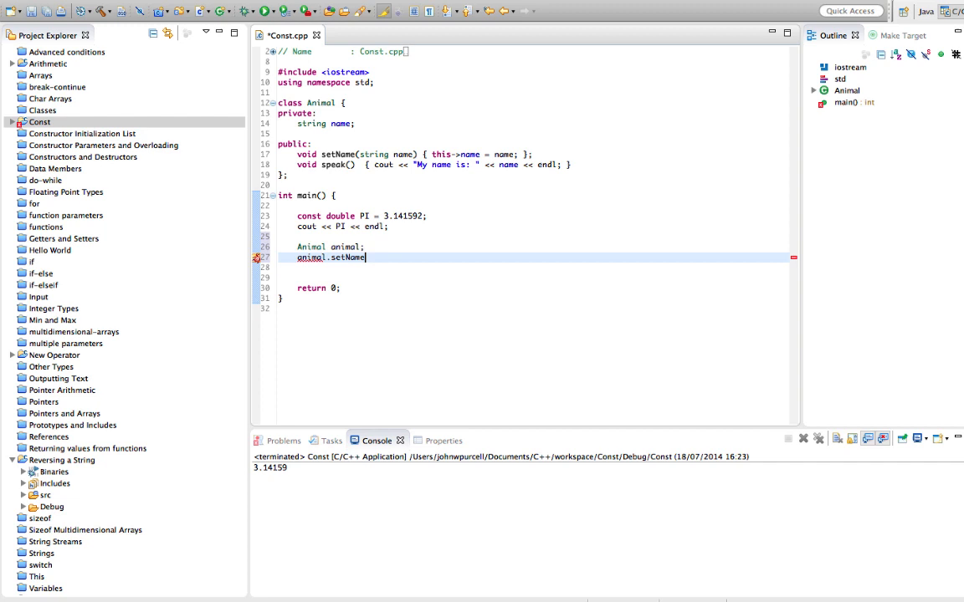
pyautogui.write('("Fredd");')
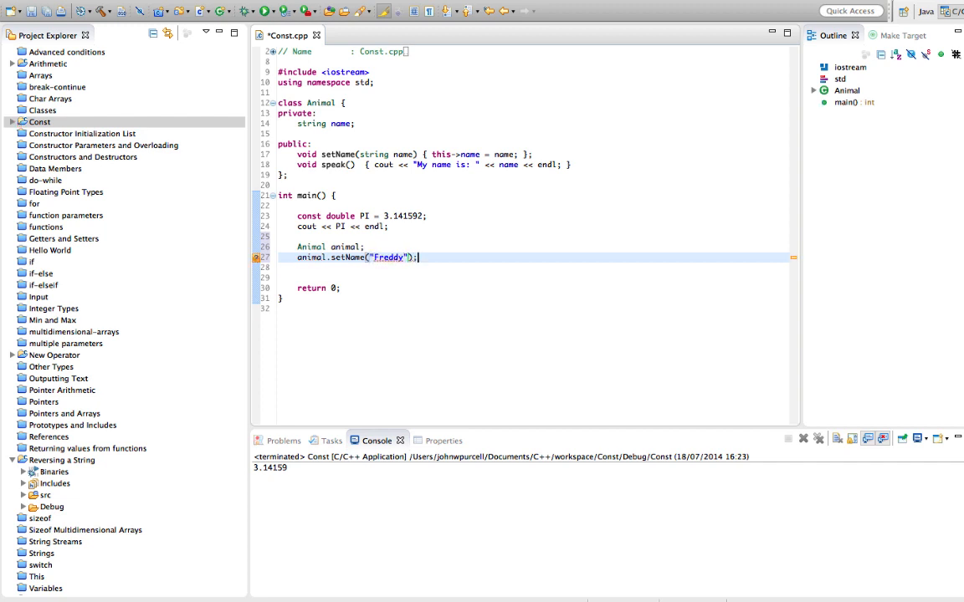
# Call speak on the animal and run the program.
pyautogui.write('animal.speak(')
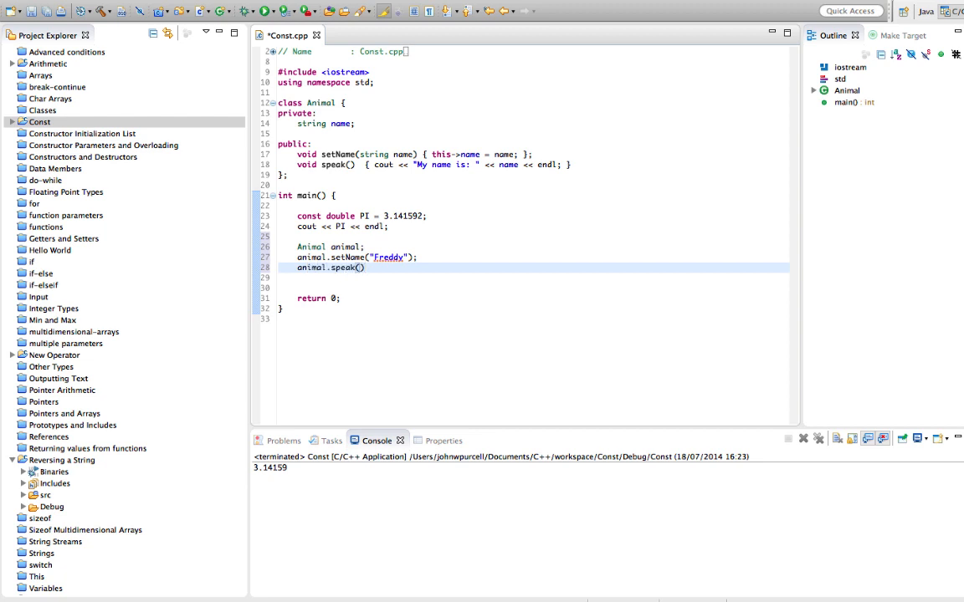
pyautogui.write(';')
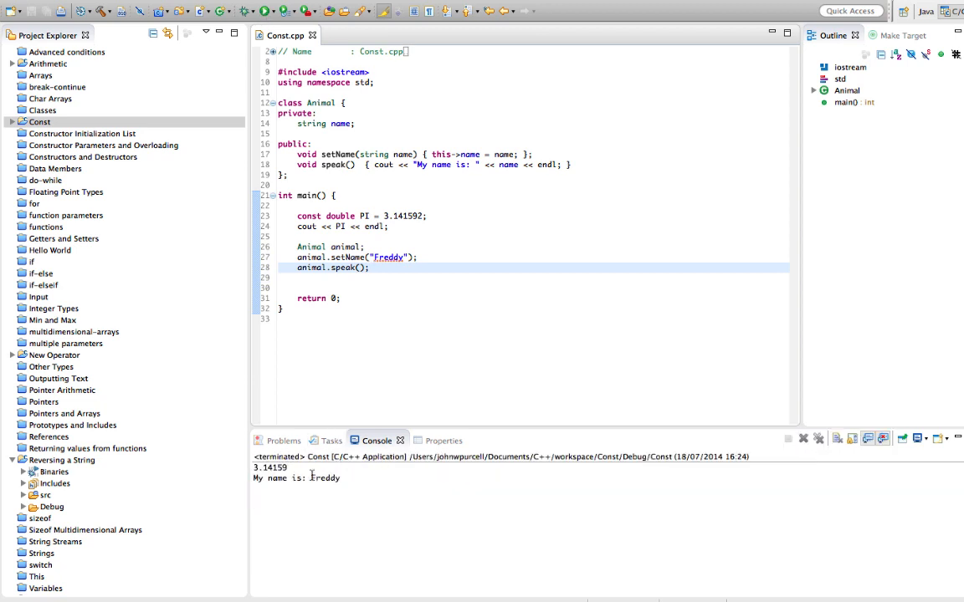
pyautogui.click(308, 477)
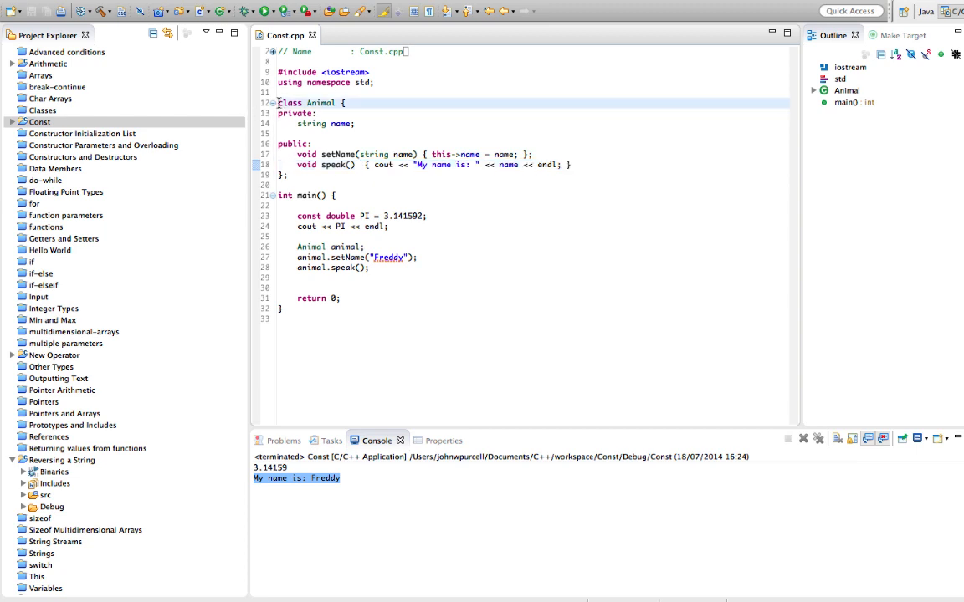
pyautogui.moveTo(278, 102); pyautogui.dragTo(296, 176)
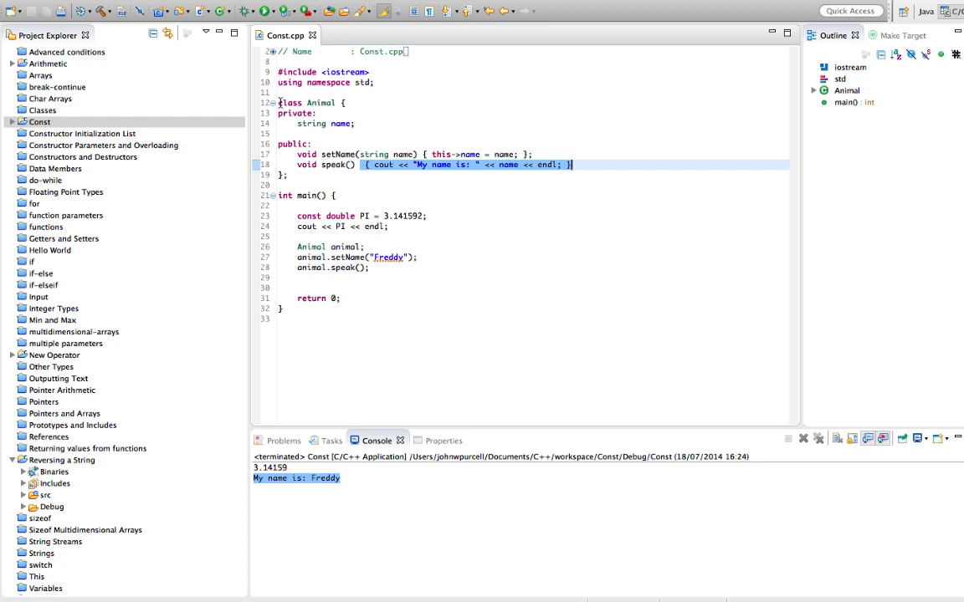
pyautogui.click(418, 184)
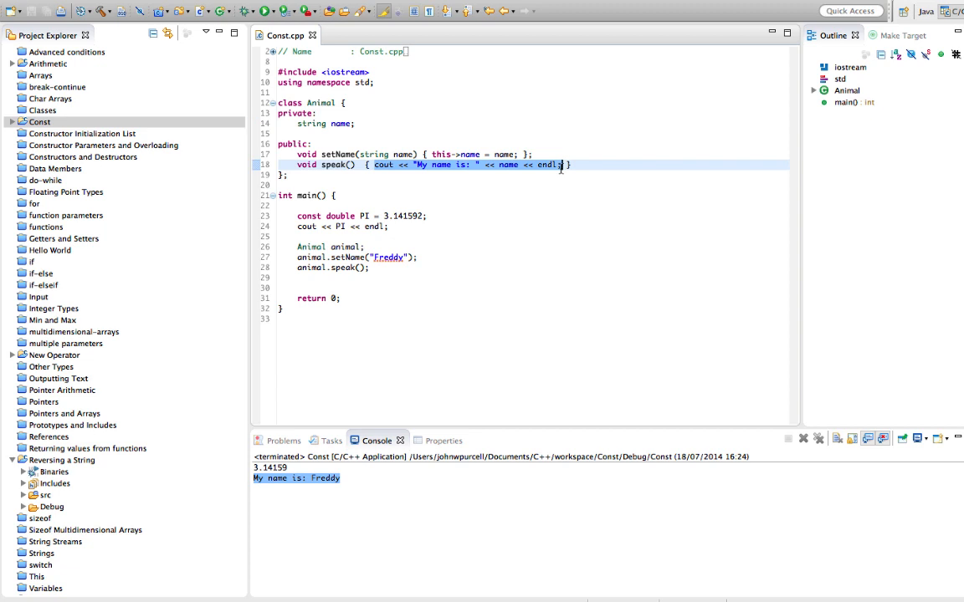
pyautogui.moveTo(560, 168)
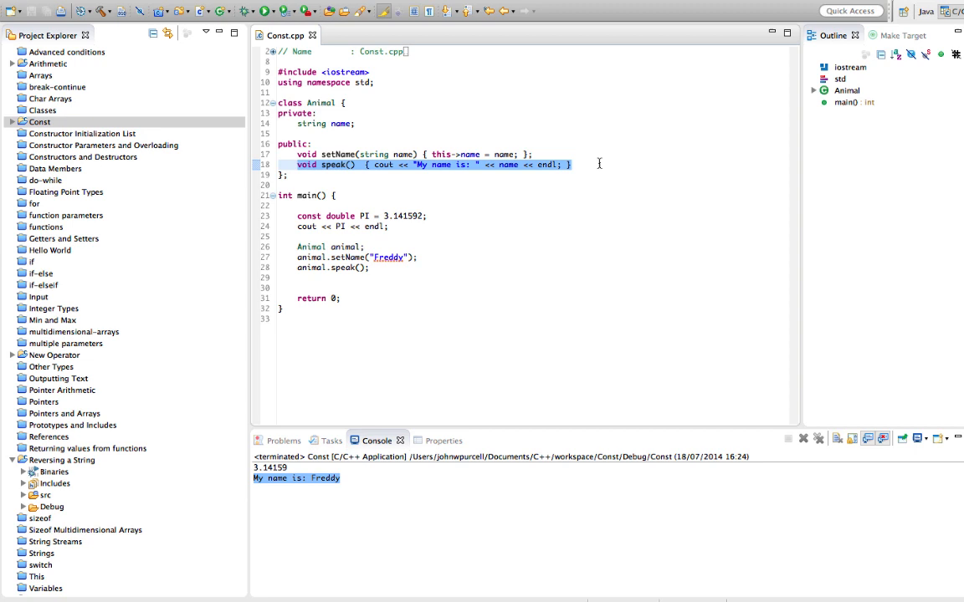
# Add const after speak() on line 18 and save the file.
pyautogui.click(361, 164)
pyautogui.write('const')
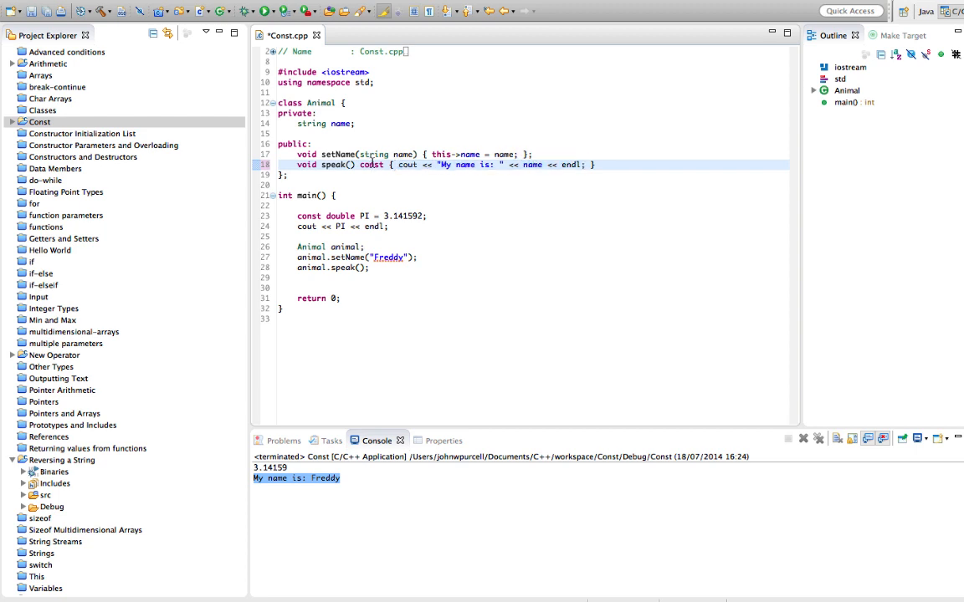
pyautogui.doubleClick(372, 164)
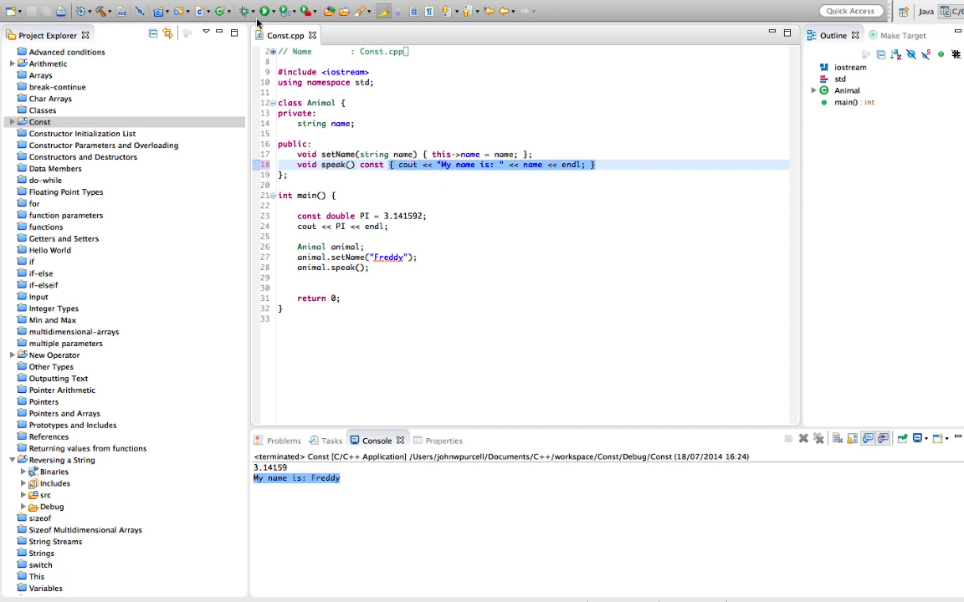
pyautogui.click(276, 14)
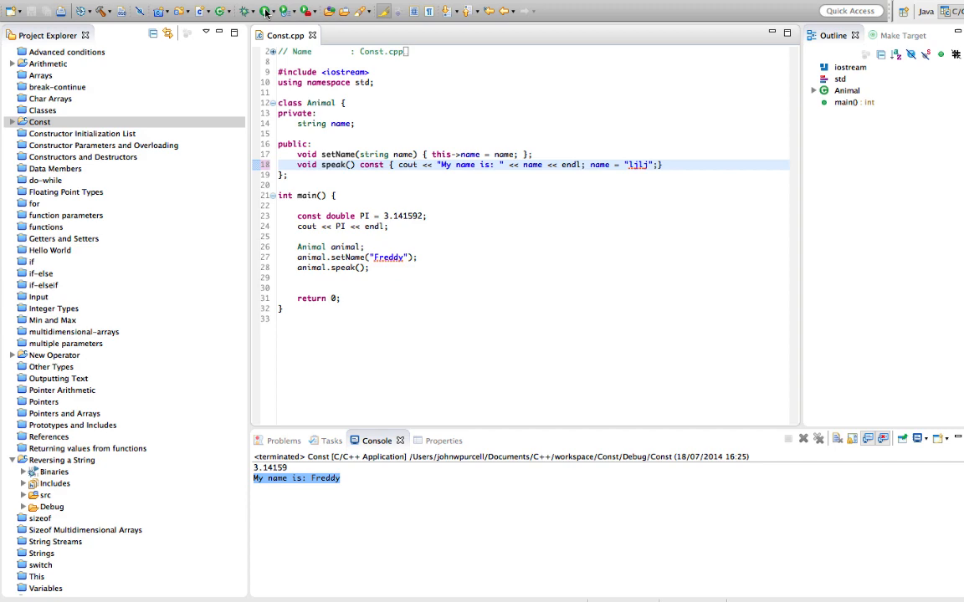
# Build the project with name assigned inside speak, showing the 'no viable overloaded =' error.
pyautogui.click(365, 7)
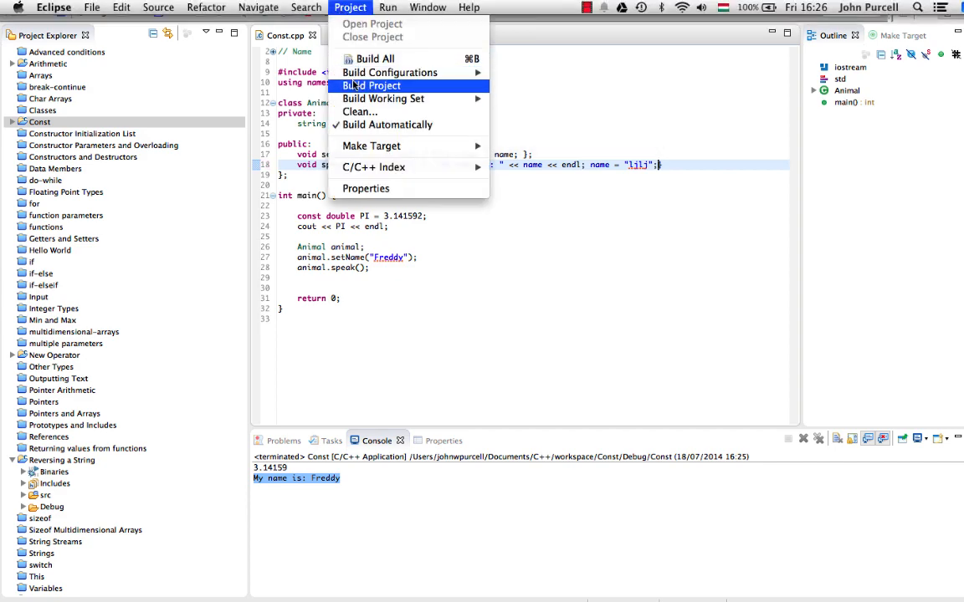
pyautogui.click(372, 85)
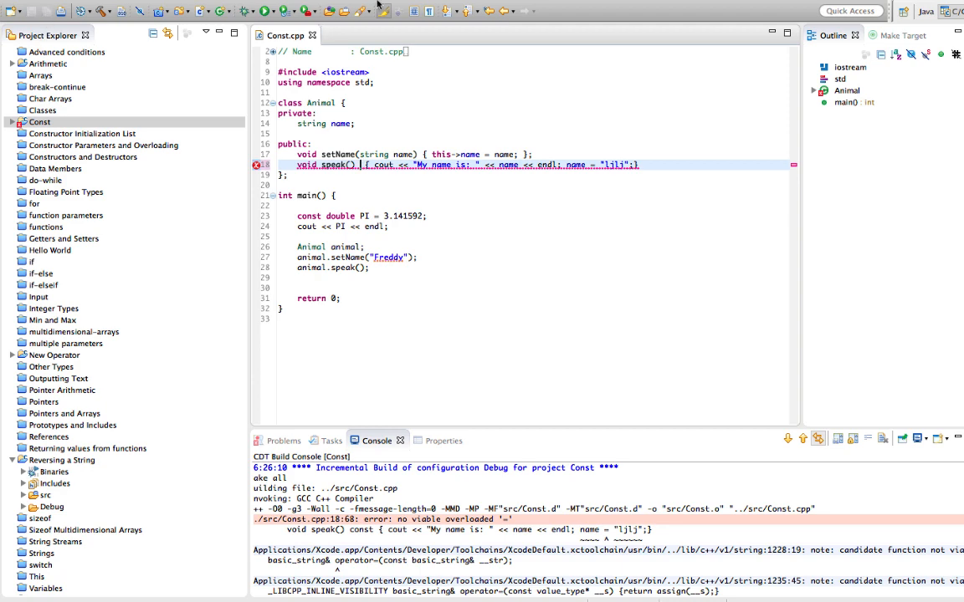
pyautogui.click(363, 7)
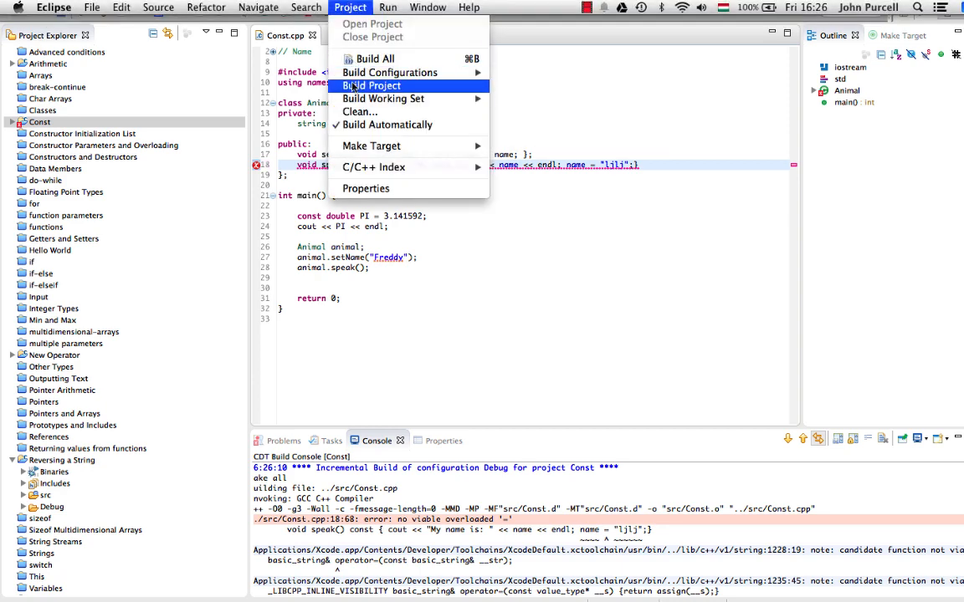
pyautogui.click(372, 85)
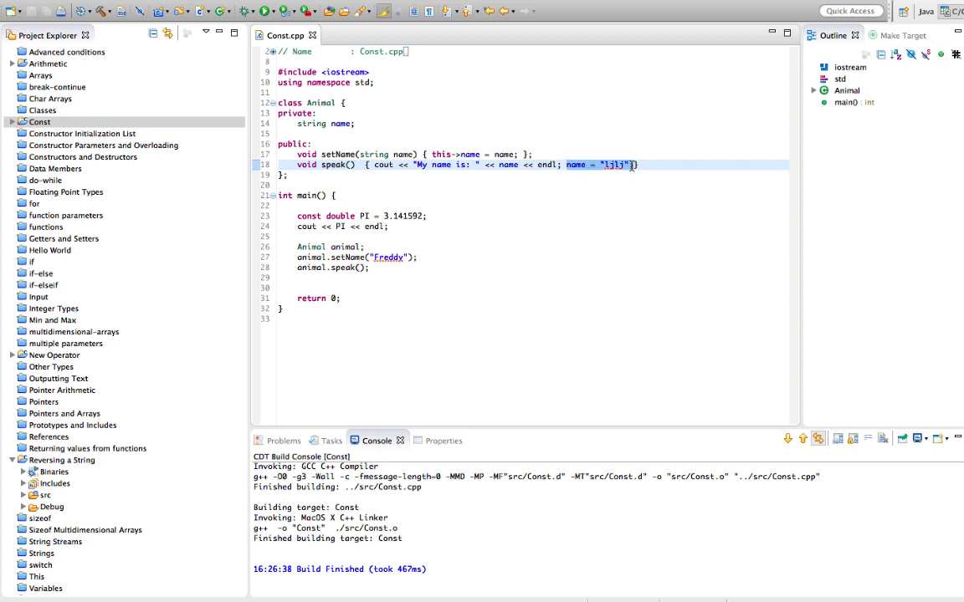
# Delete the name assignment, restore const on speak, and rebuild cleanly.
pyautogui.press('Delete')
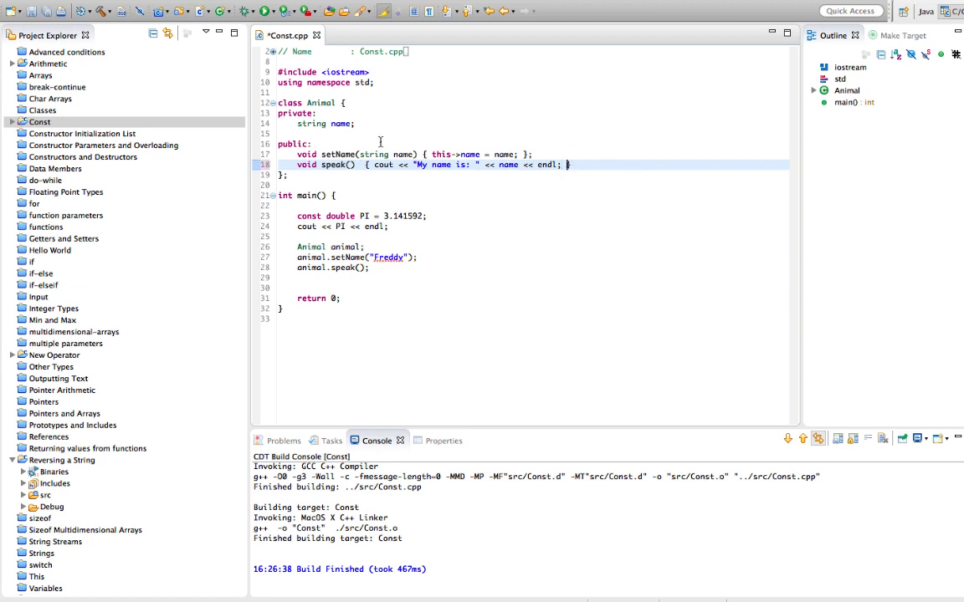
pyautogui.write('const')
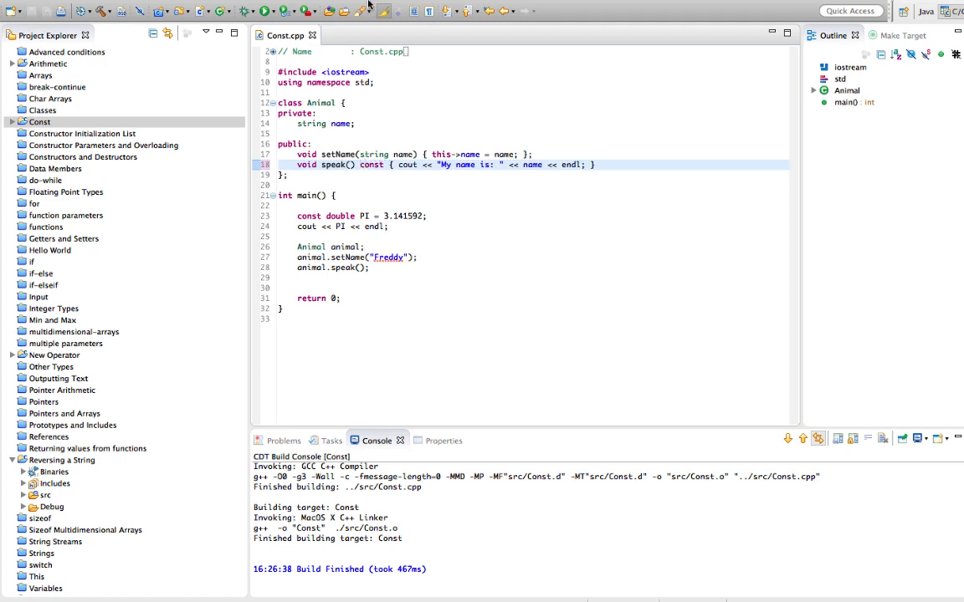
pyautogui.click(364, 7)
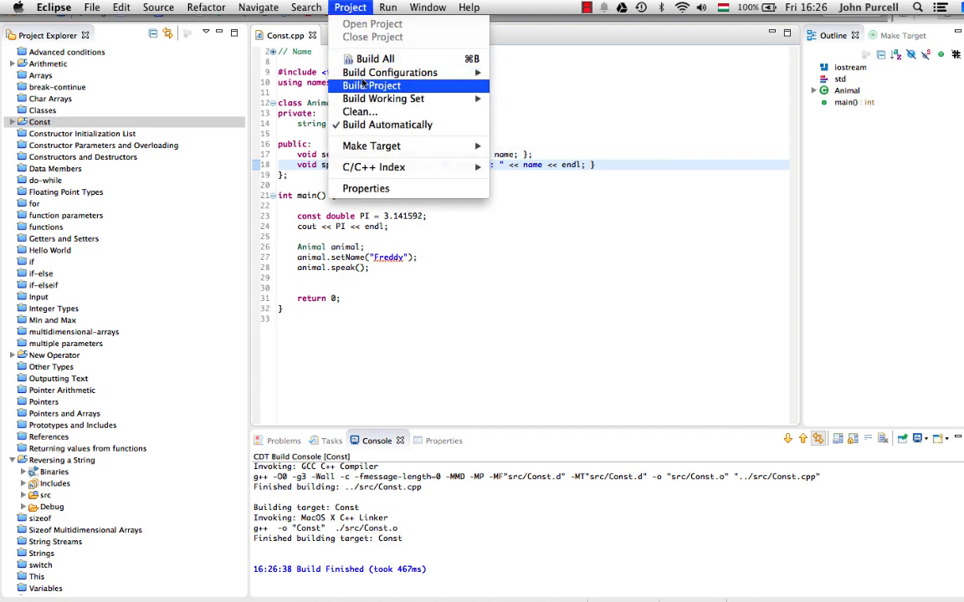
pyautogui.click(372, 85)
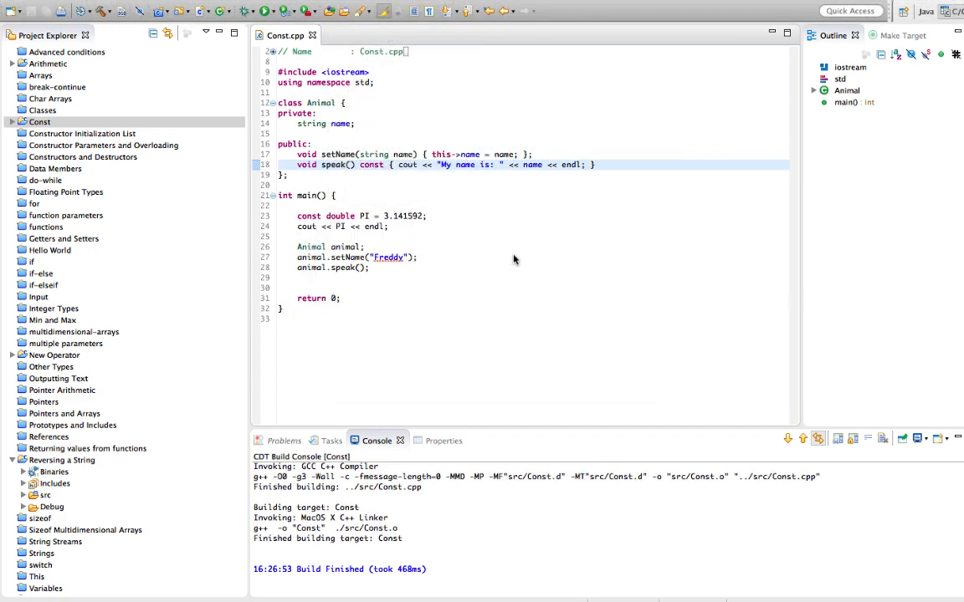
pyautogui.moveTo(511, 260)
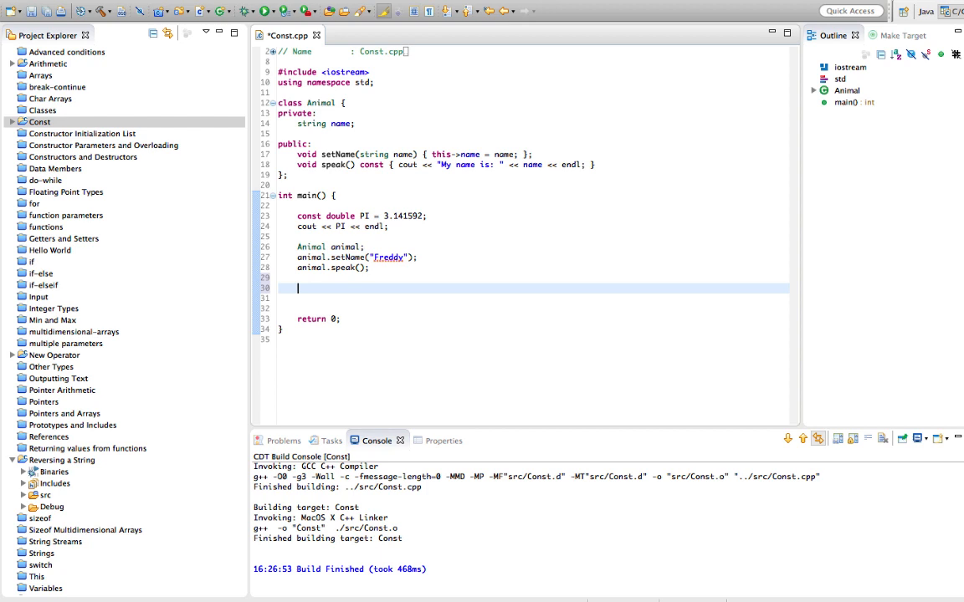
# Declare int value = 8 and a pointer int *pValue = &value.
pyautogui.write('int value =')
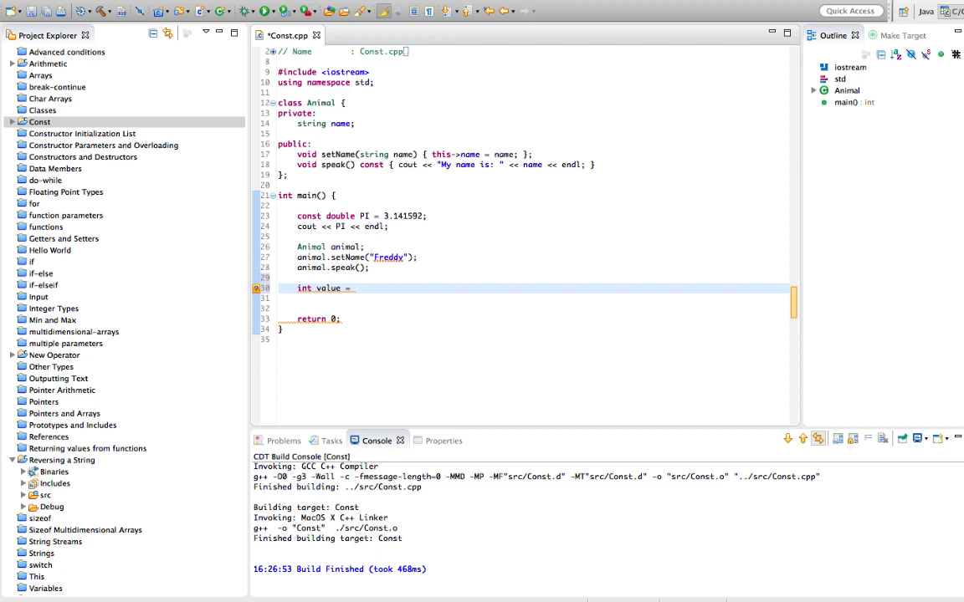
pyautogui.write('8;')
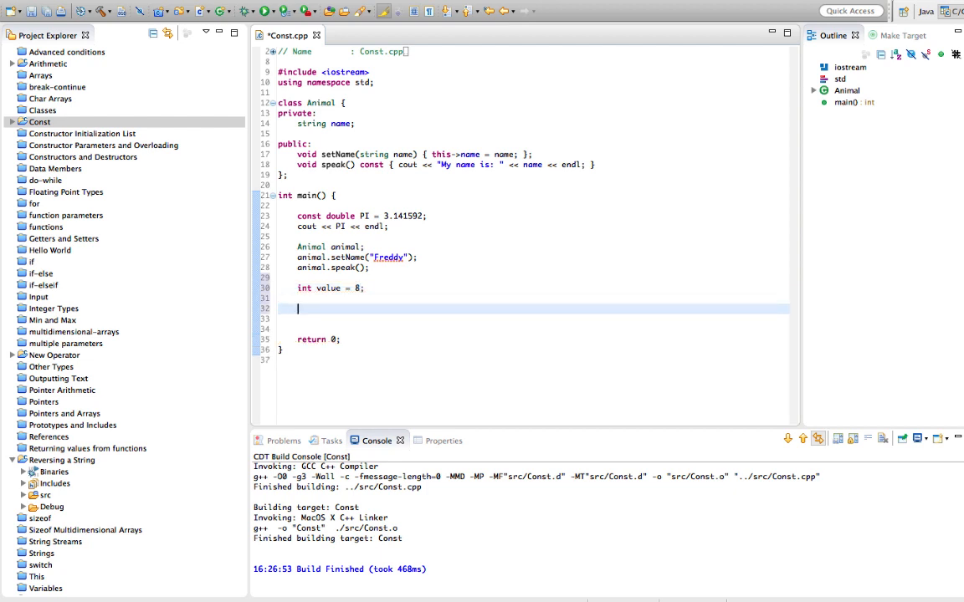
pyautogui.write('int')
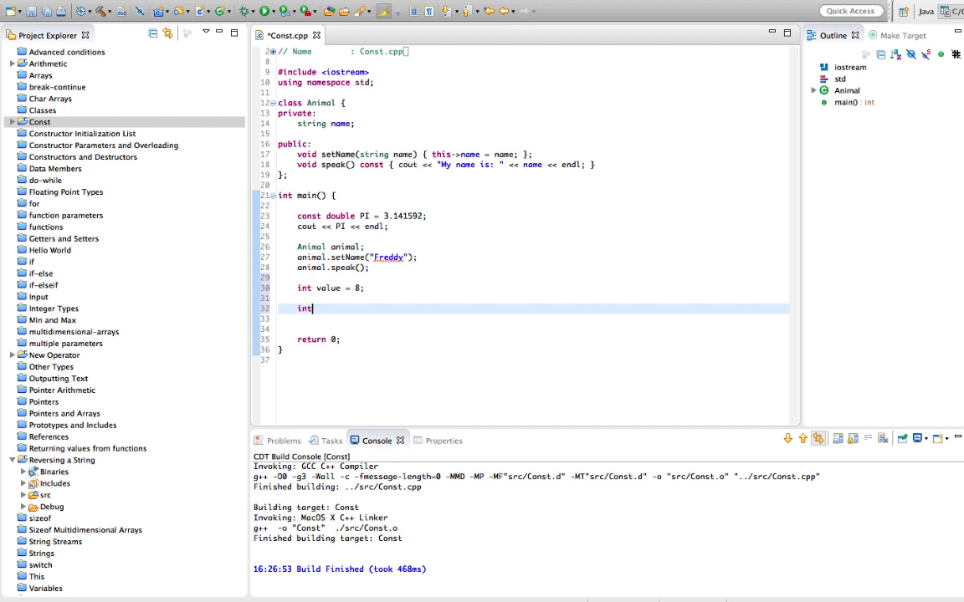
pyautogui.write('*')
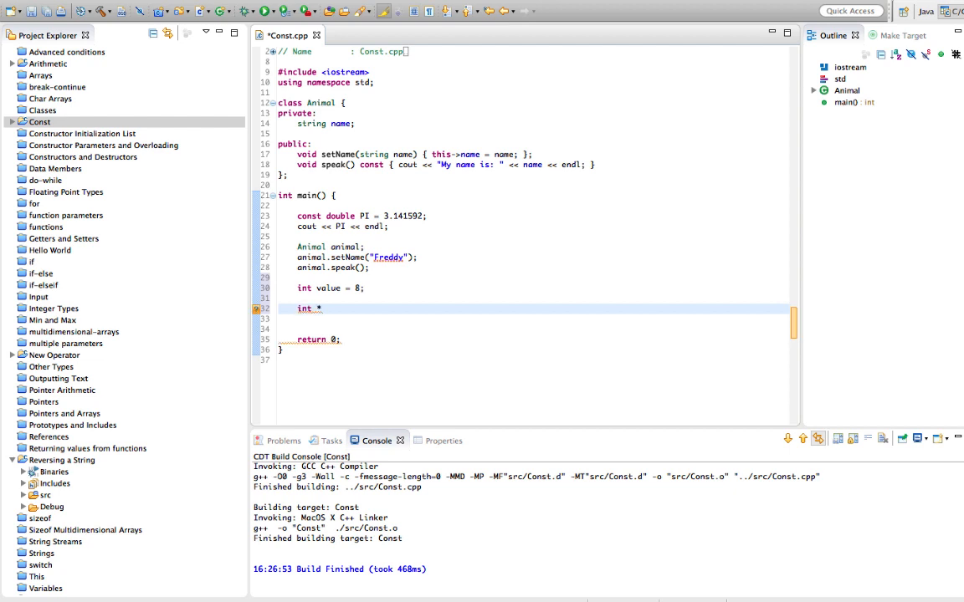
pyautogui.write('pValue')
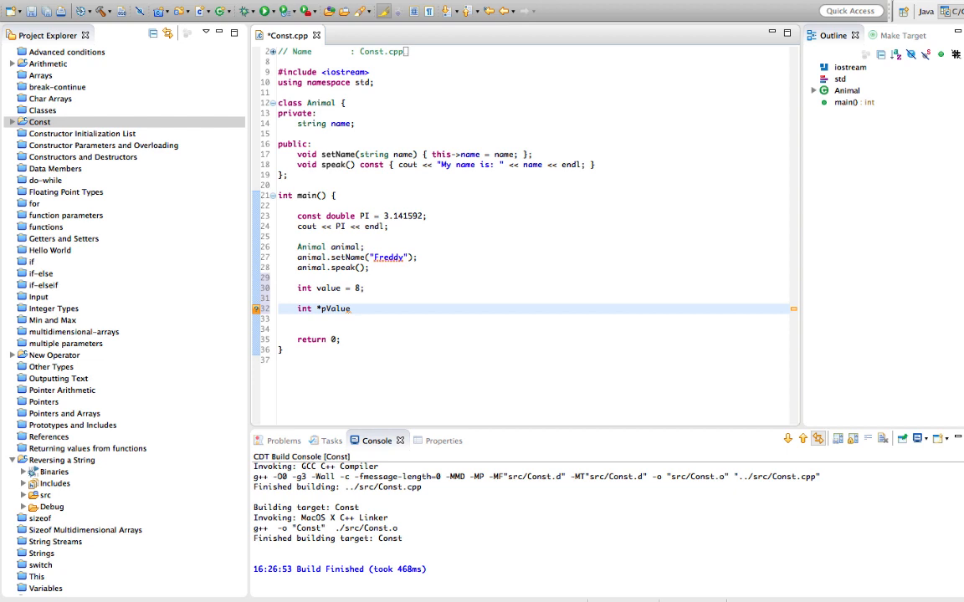
pyautogui.write('=')
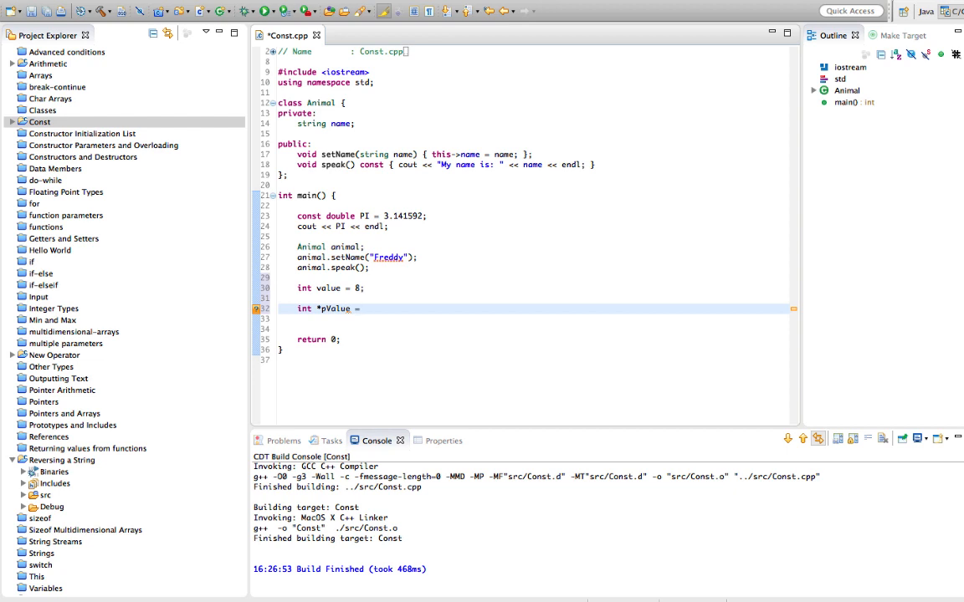
pyautogui.write('&')
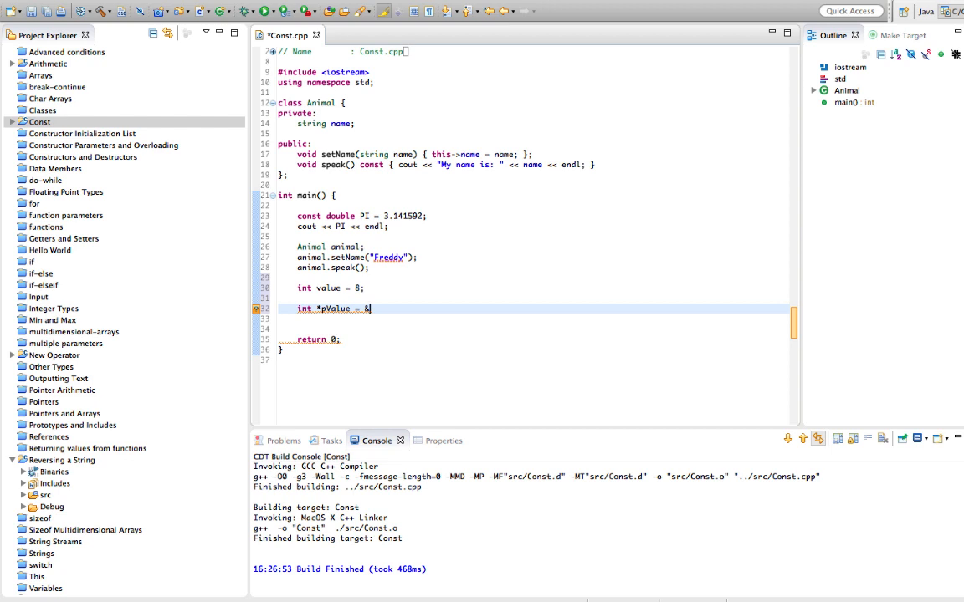
pyautogui.write('value;')
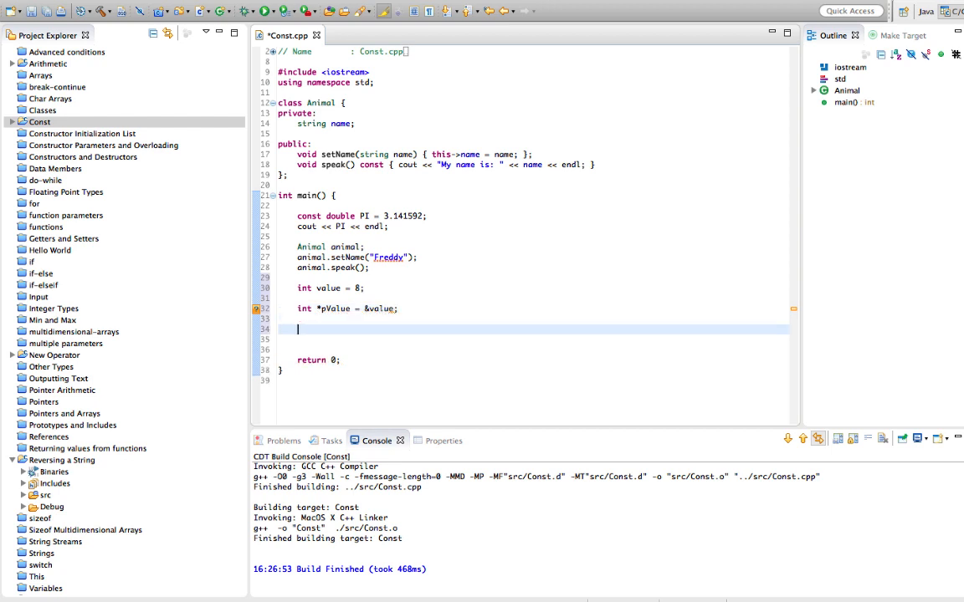
# Print *pValue with cout and run the program, showing 8.
pyautogui.write('cout <<')
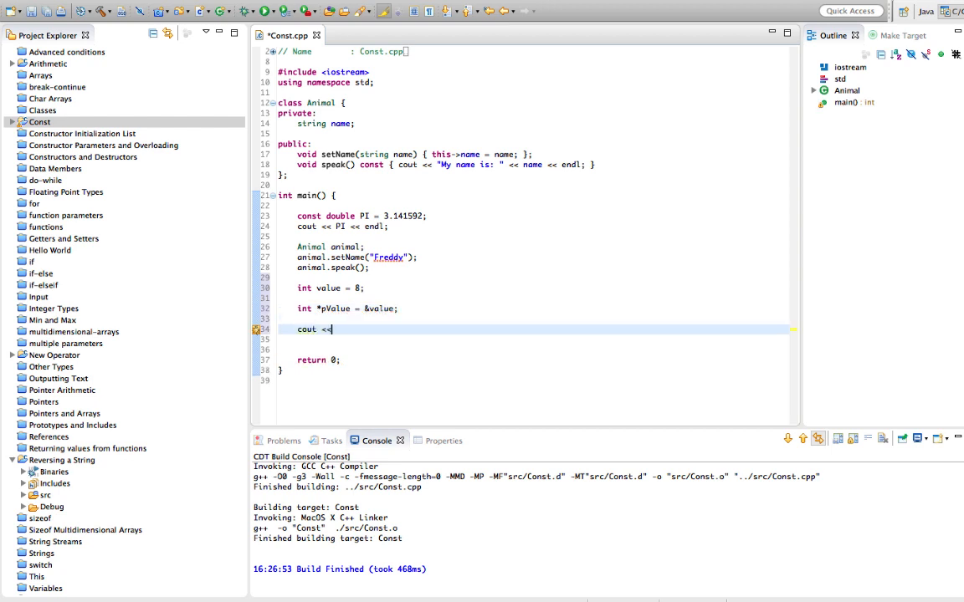
pyautogui.write('*')
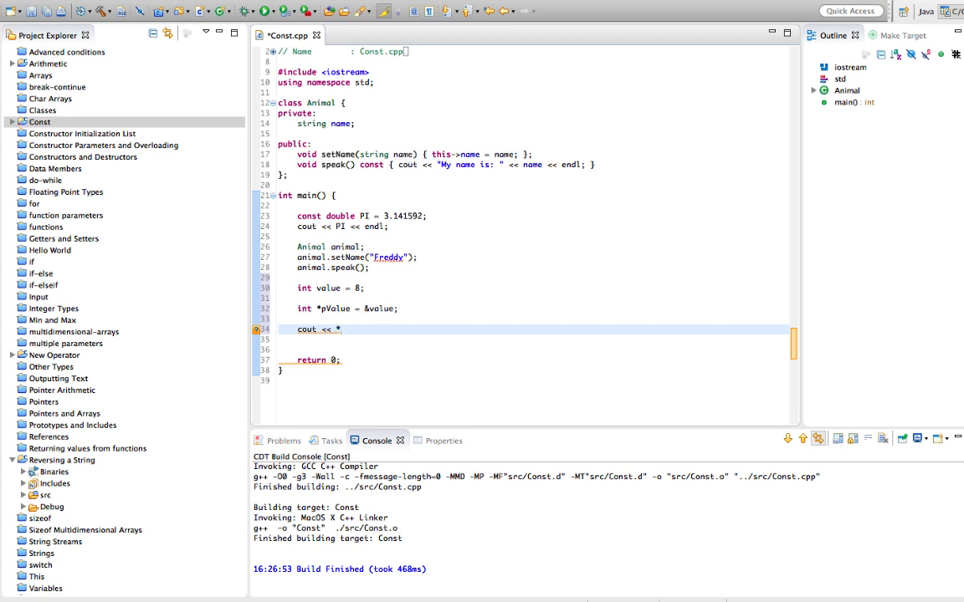
pyautogui.write('pValue << endl;')
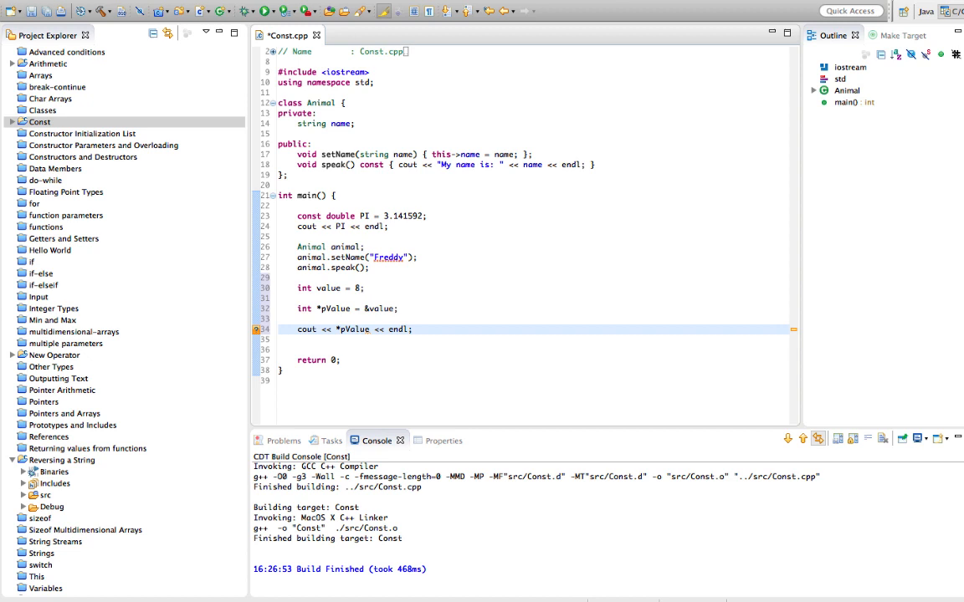
pyautogui.doubleClick(345, 329)
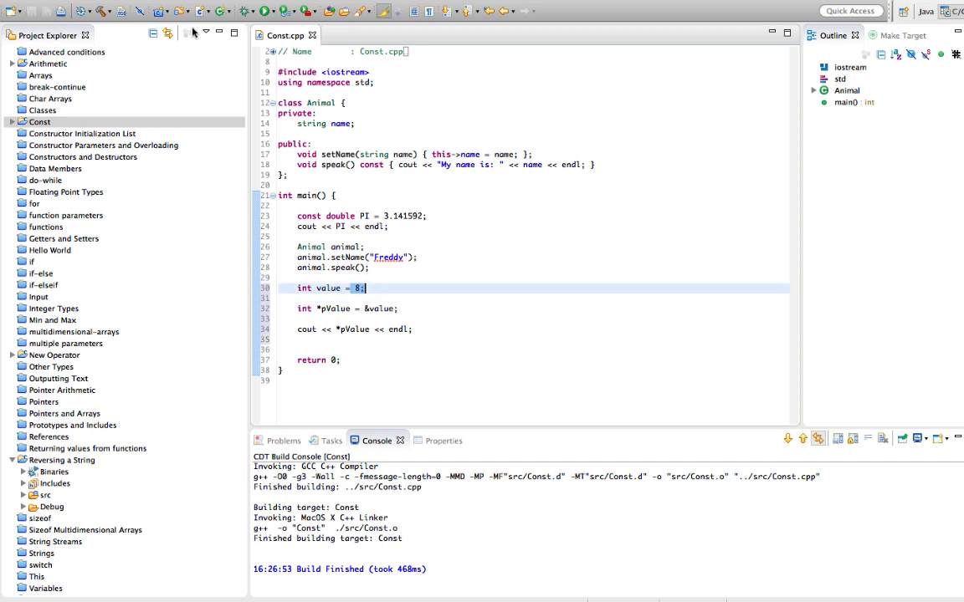
pyautogui.click(258, 20)
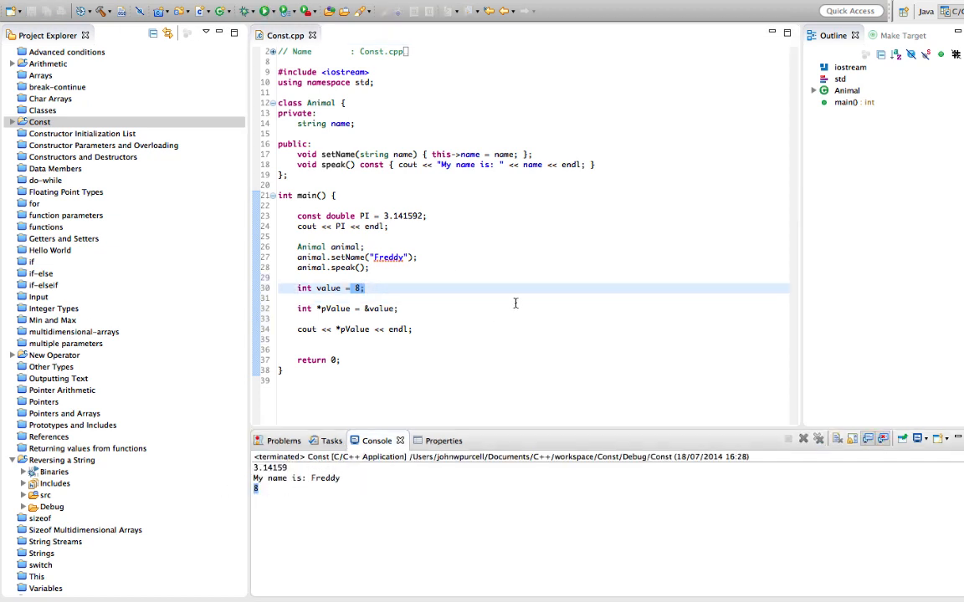
pyautogui.click(285, 288)
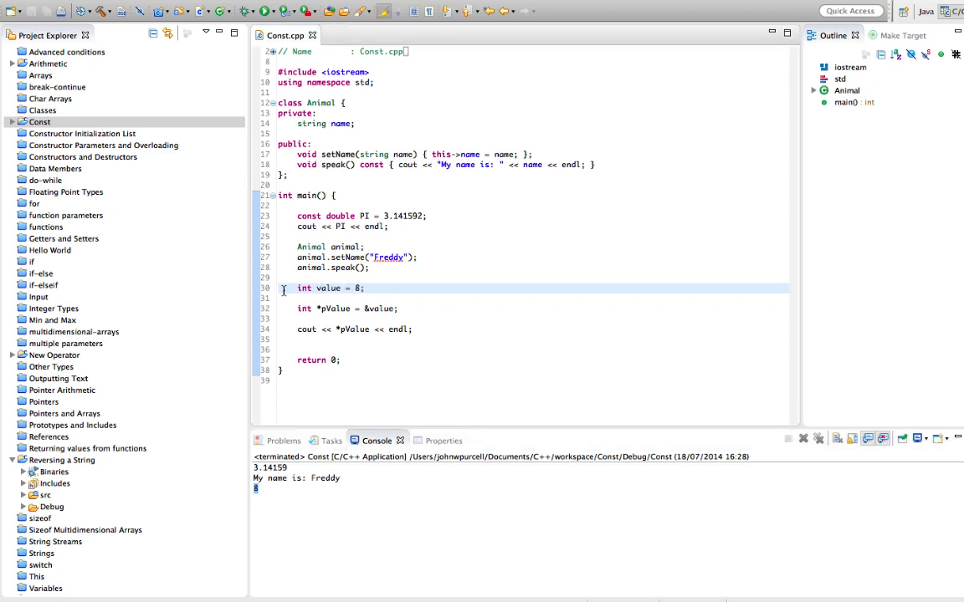
pyautogui.click(420, 330)
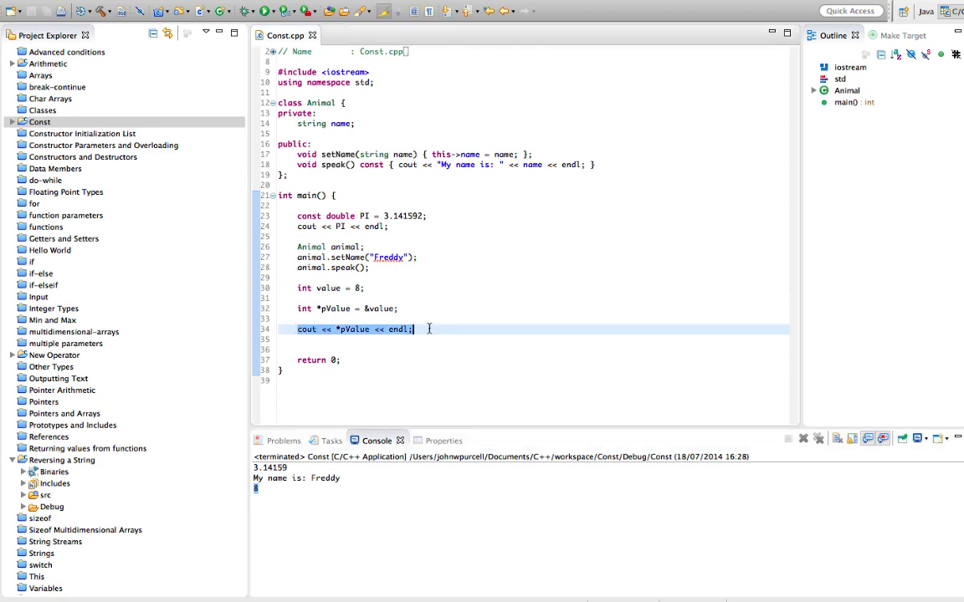
pyautogui.write('value')
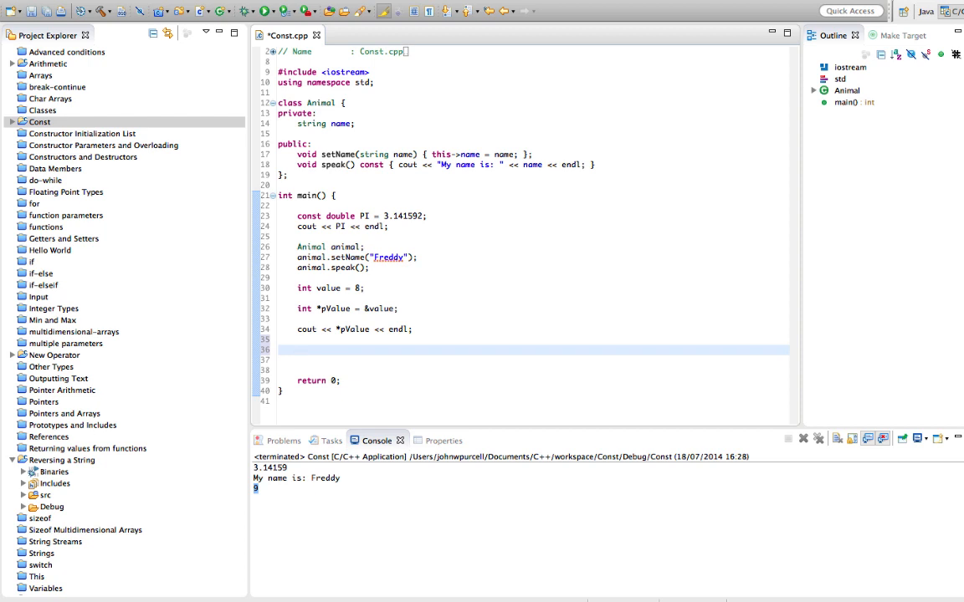
# Add int number = 11, point pValue at &number, print *pValue, and run.
pyautogui.write('int val')
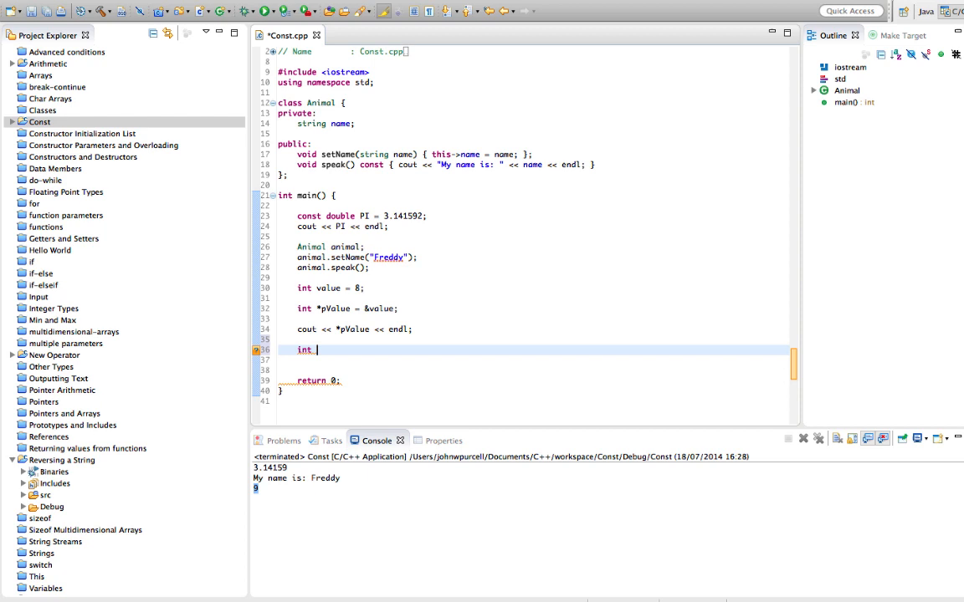
pyautogui.write('number')
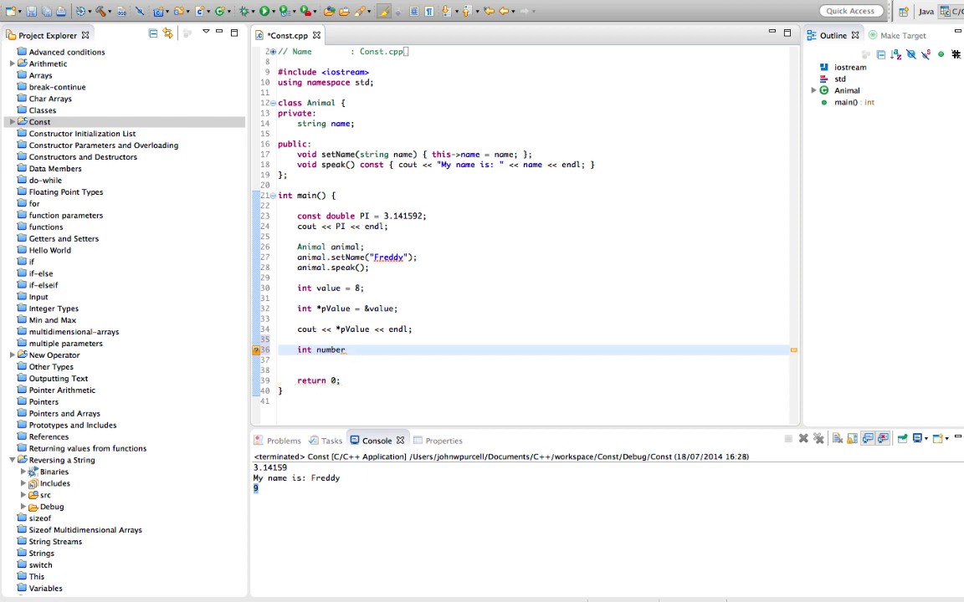
pyautogui.write('= 11;')
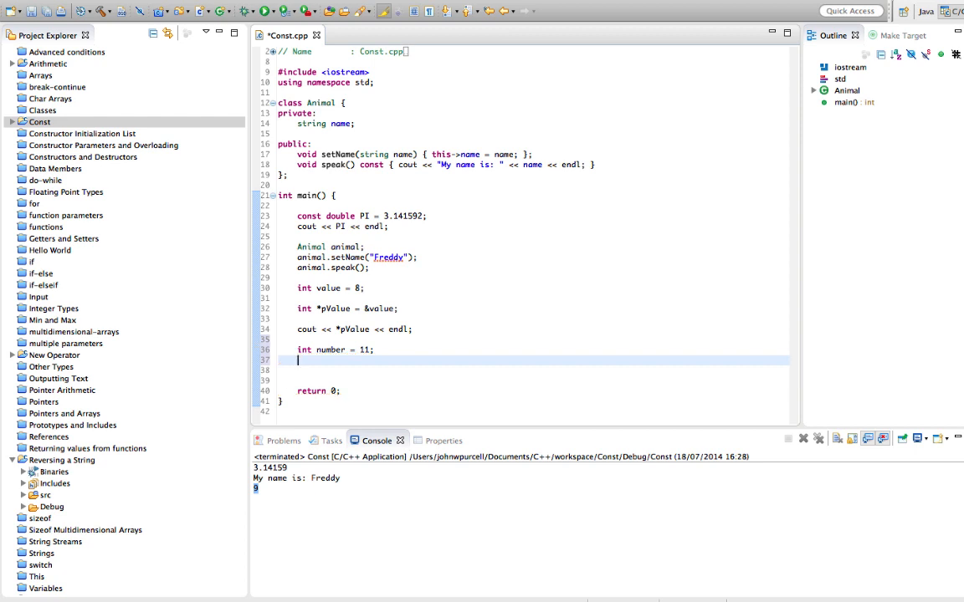
pyautogui.write('pValue =')
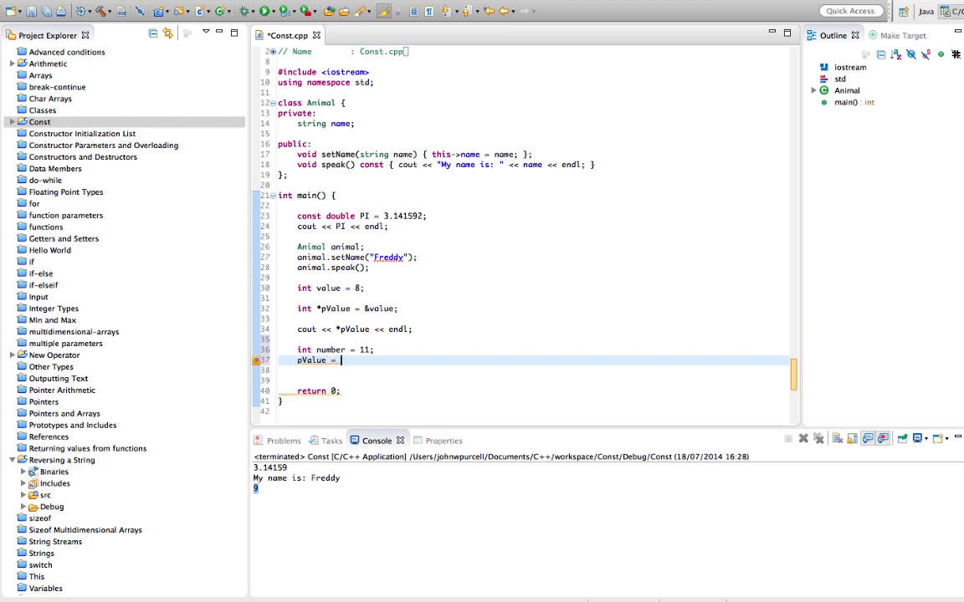
pyautogui.write('&numb')
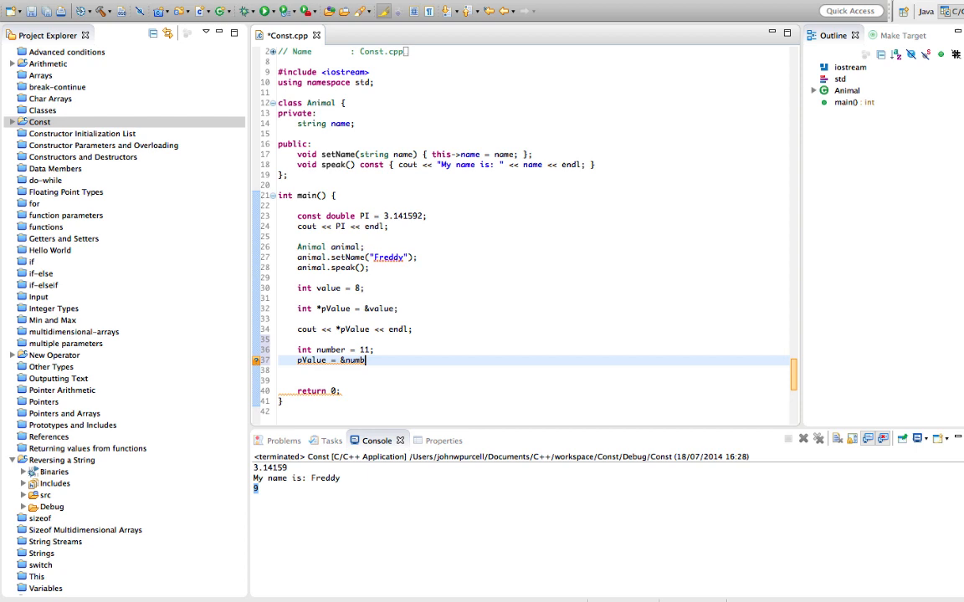
pyautogui.write('er;')
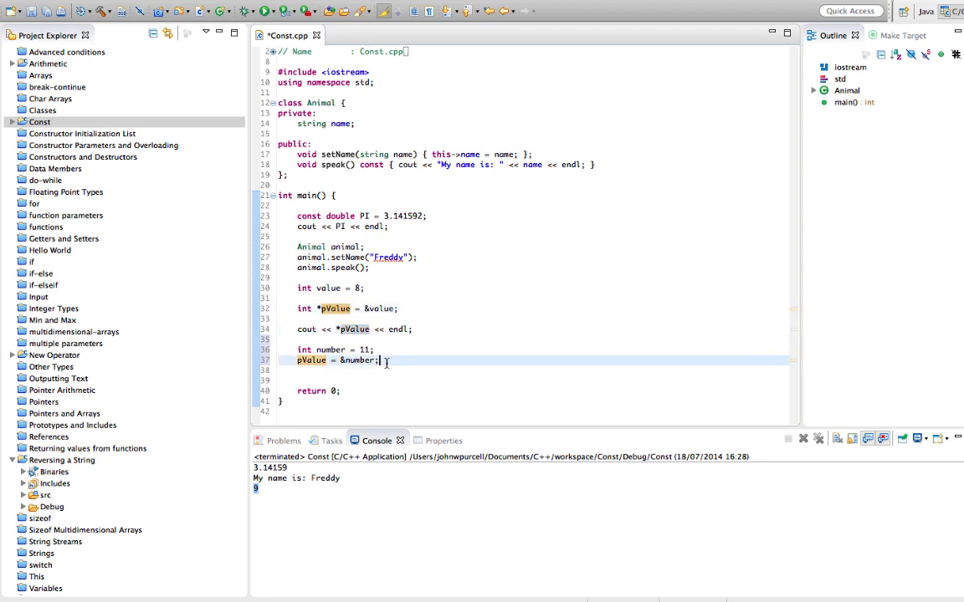
pyautogui.write('cout << *pValue << endl;')
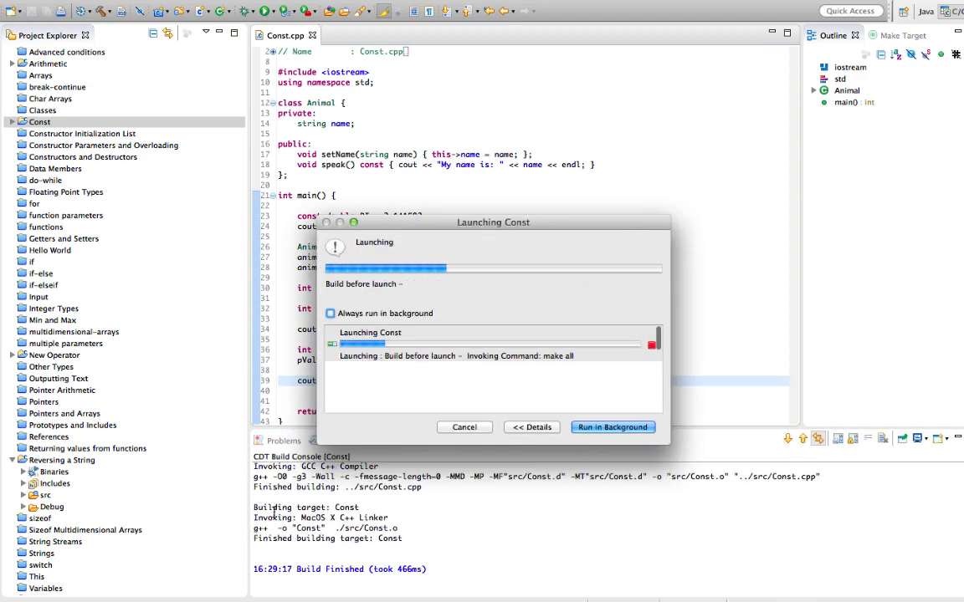
pyautogui.click(613, 428)
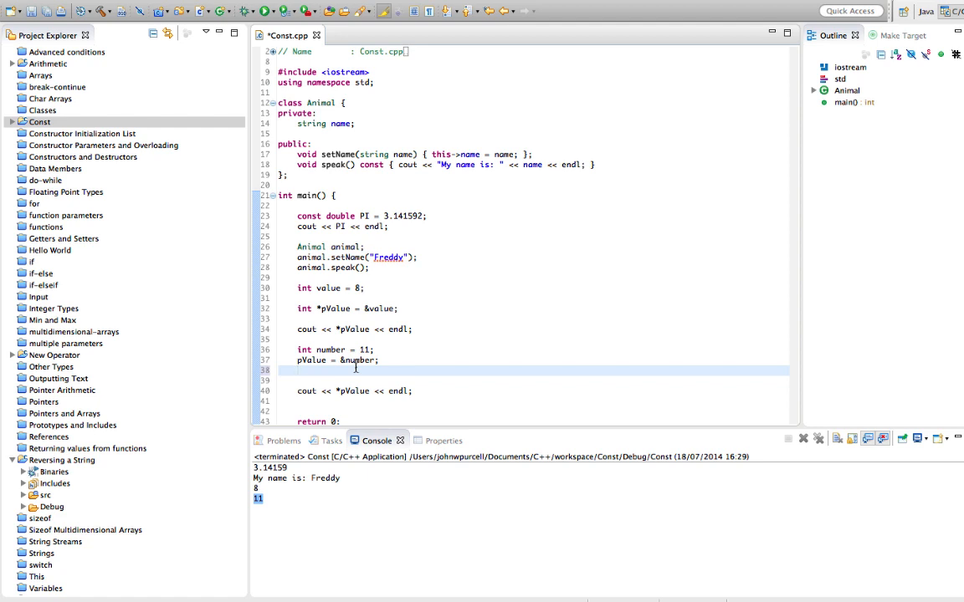
# Assign 12 through *pValue, decline launching with build errors, and run again.
pyautogui.write('*p')
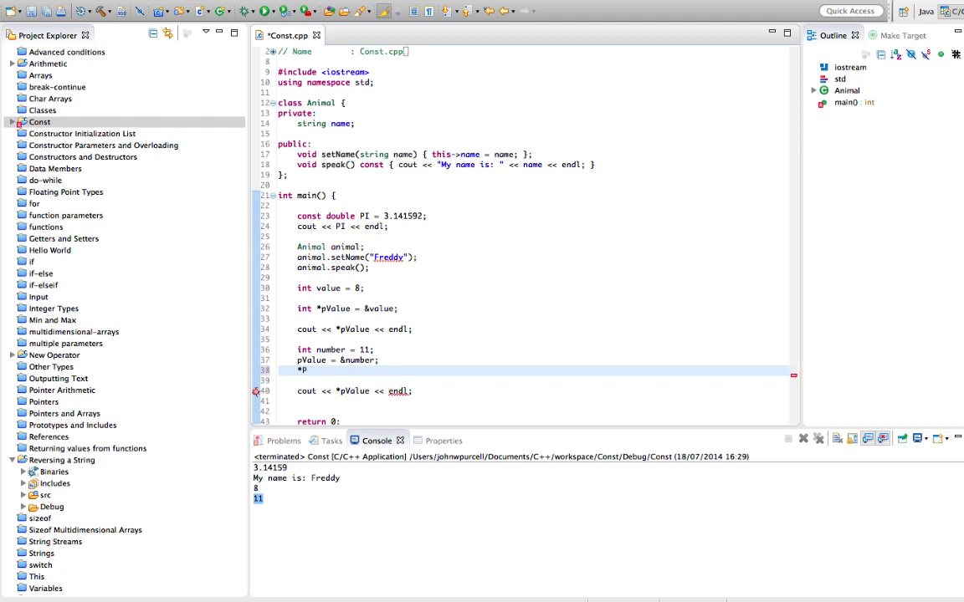
pyautogui.write('Value = 1')
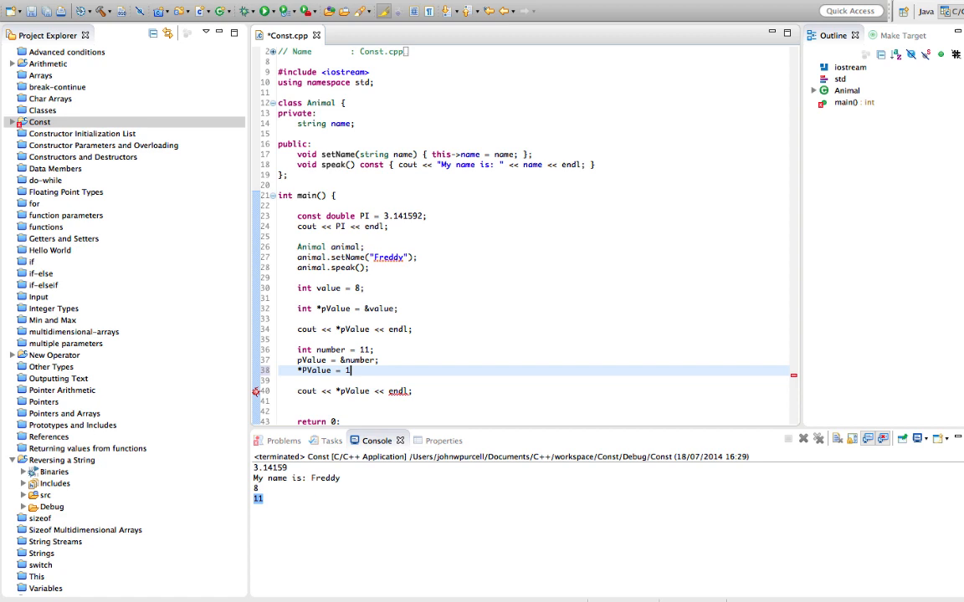
pyautogui.write('2;')
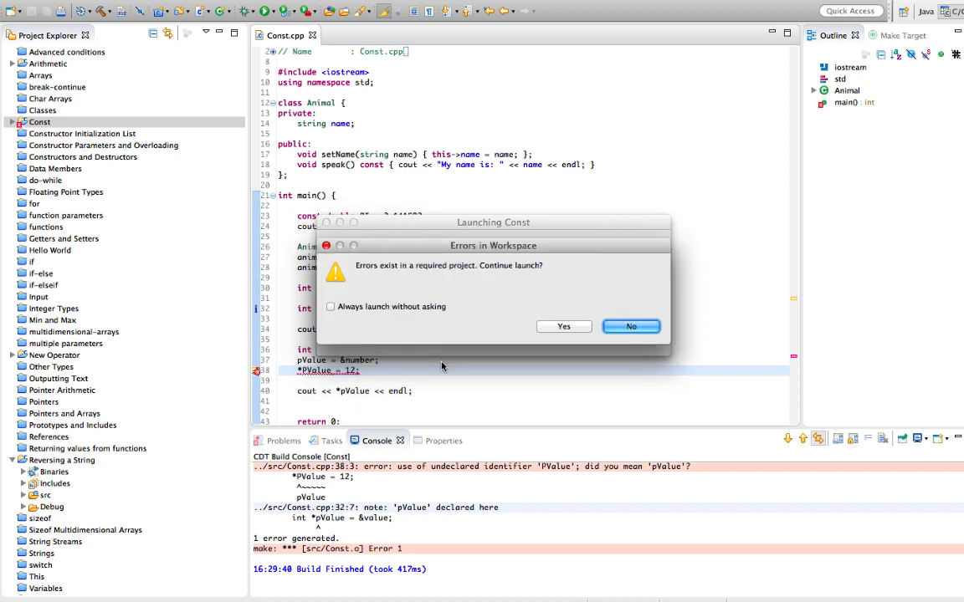
pyautogui.click(630, 327)
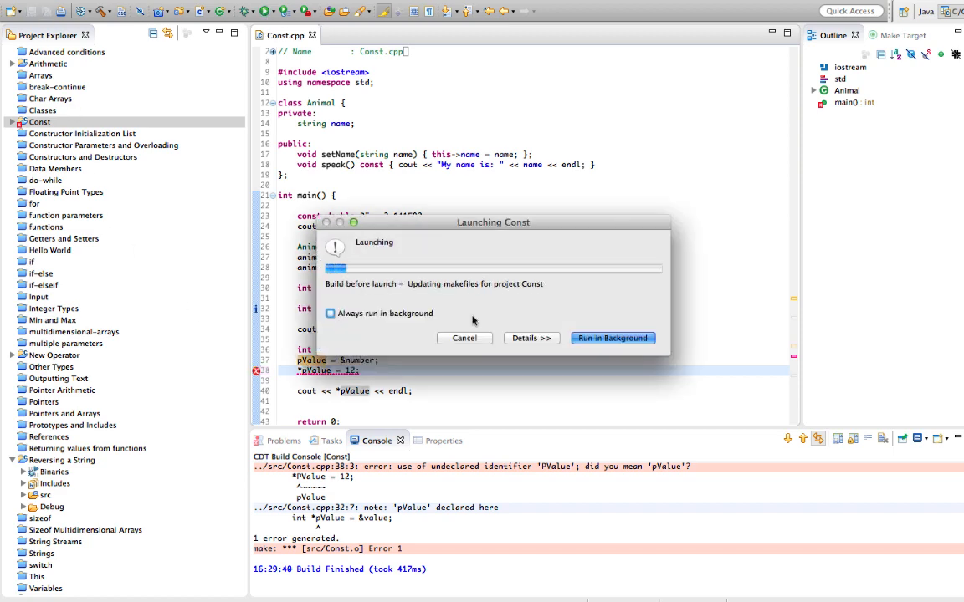
pyautogui.click(613, 338)
pyautogui.write('const ')
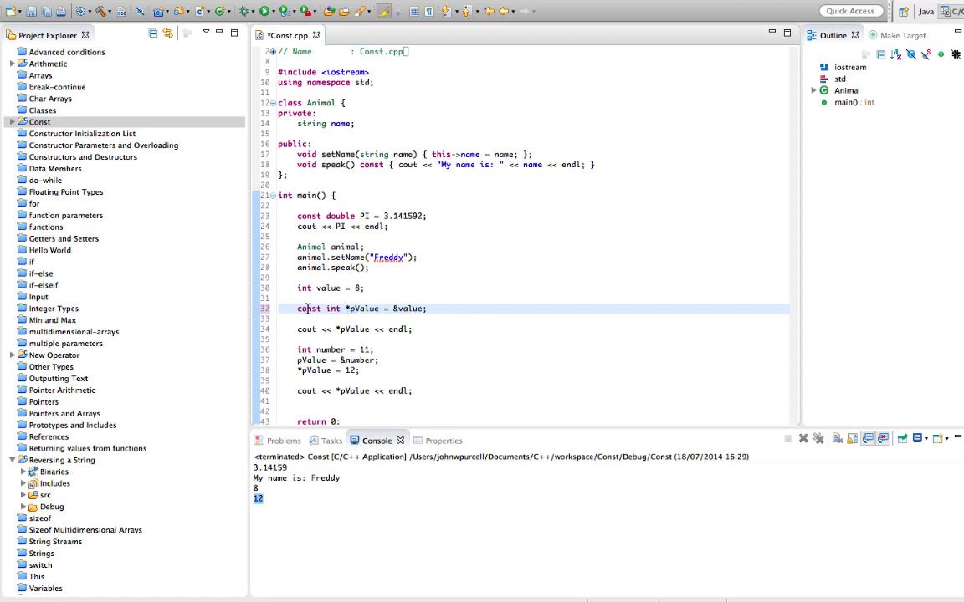
pyautogui.moveTo(355, 309)
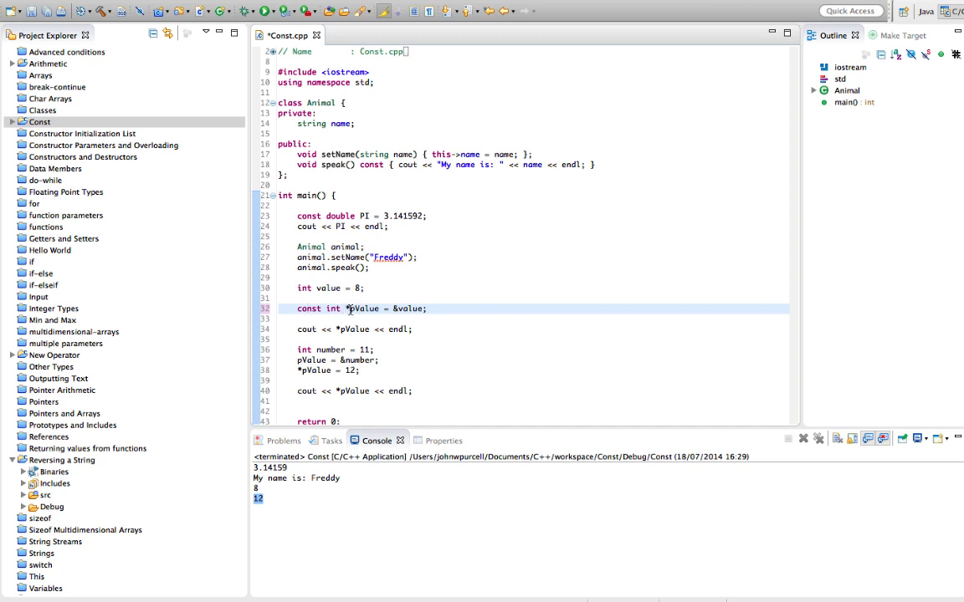
# Declare pValue as const int *, build to see *pValue = 12 rejected, and start an error comment.
pyautogui.doubleClick(362, 309)
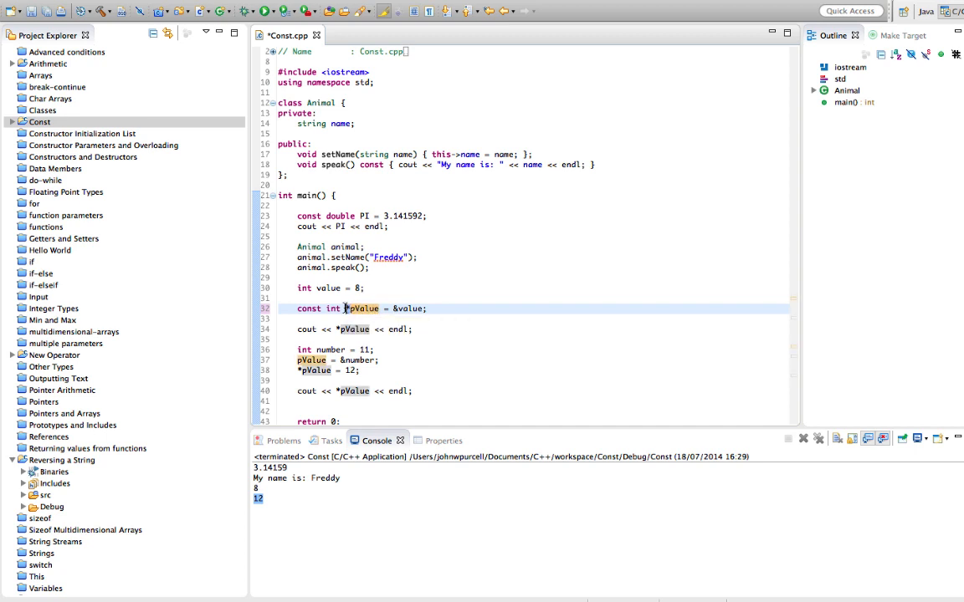
pyautogui.moveTo(310, 309)
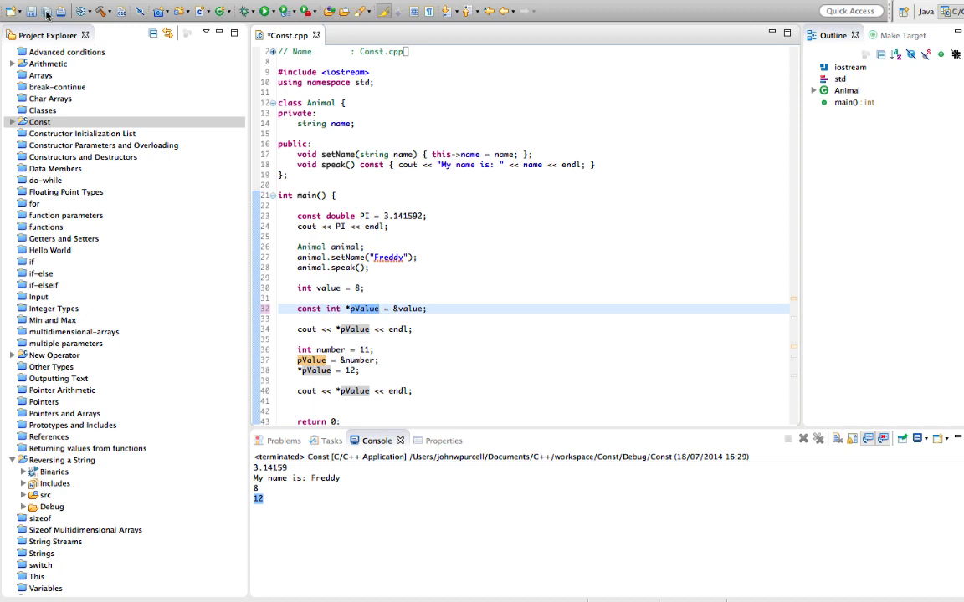
pyautogui.click(361, 6)
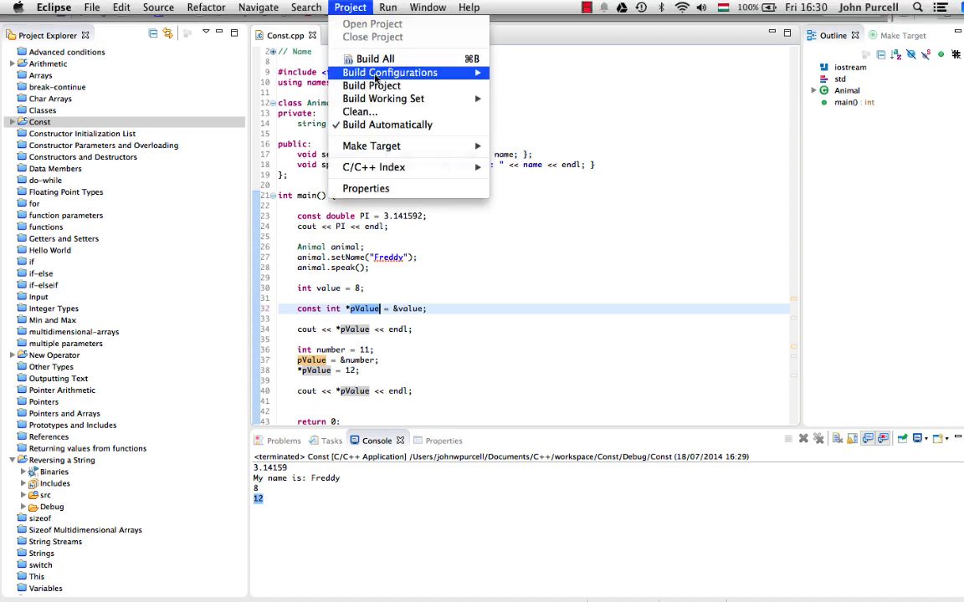
pyautogui.click(366, 85)
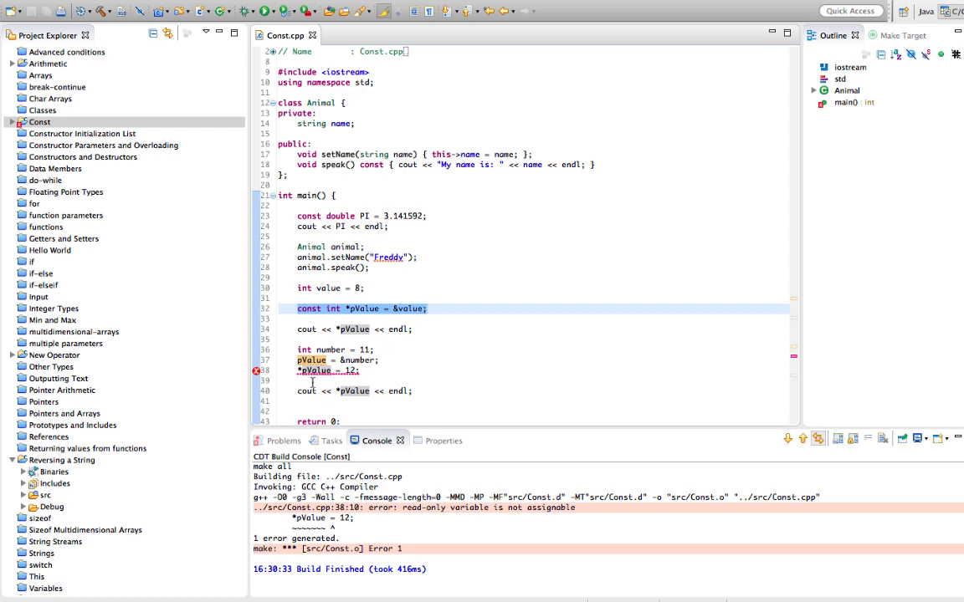
pyautogui.click(386, 370)
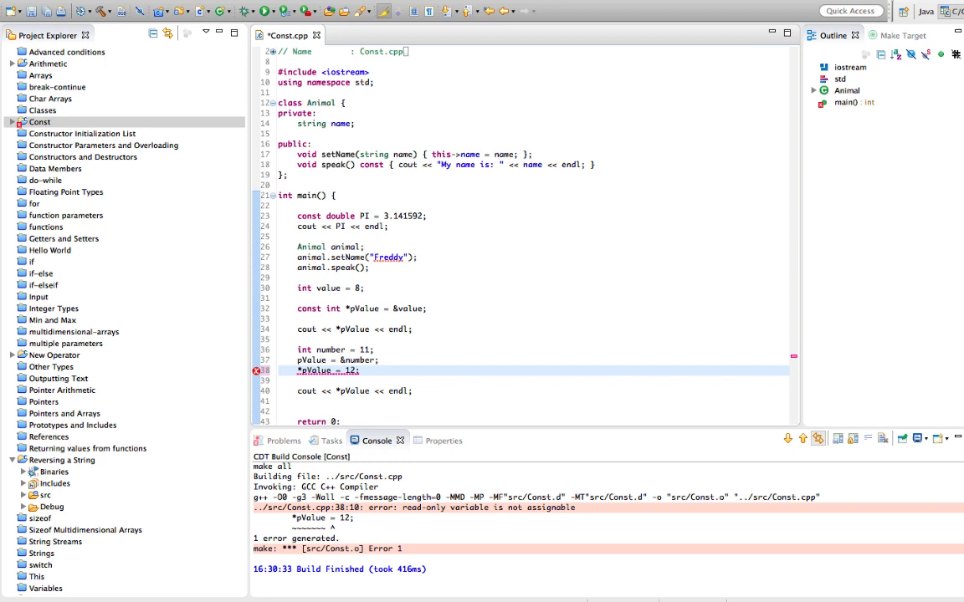
pyautogui.write('// Error with this:')
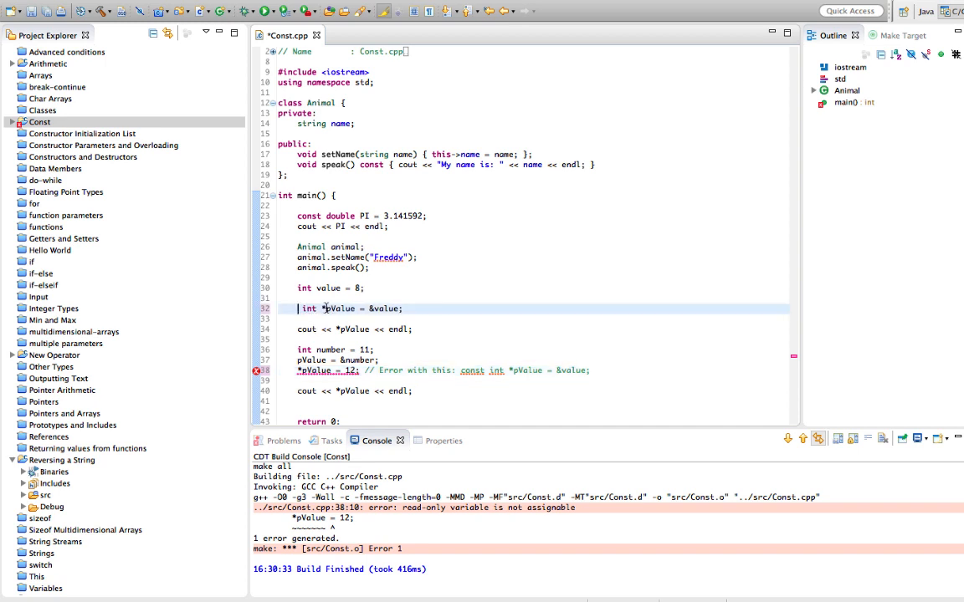
# Declare pValue as int * const and Build All, showing pValue = &number rejected.
pyautogui.write('const')
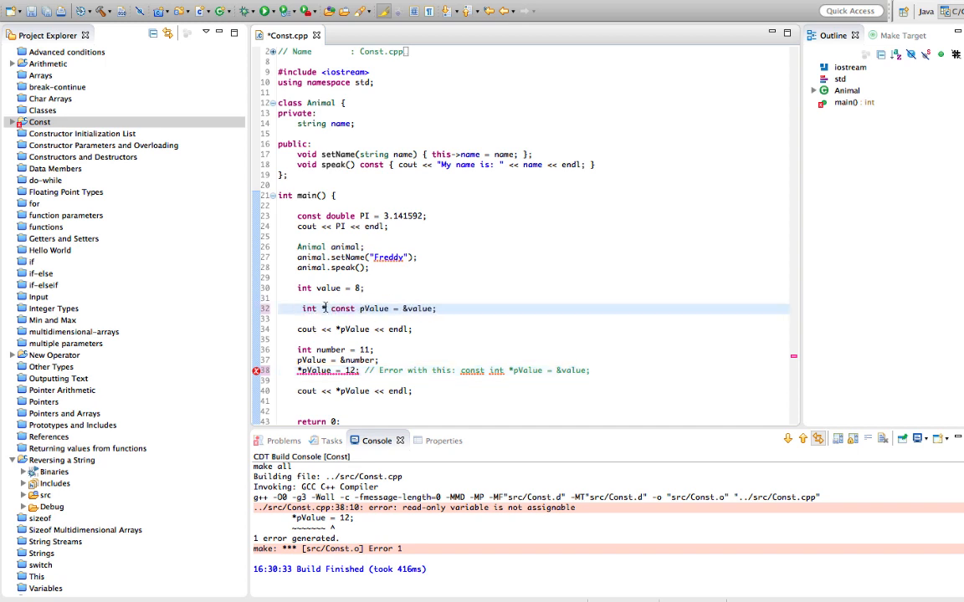
pyautogui.doubleClick(369, 309)
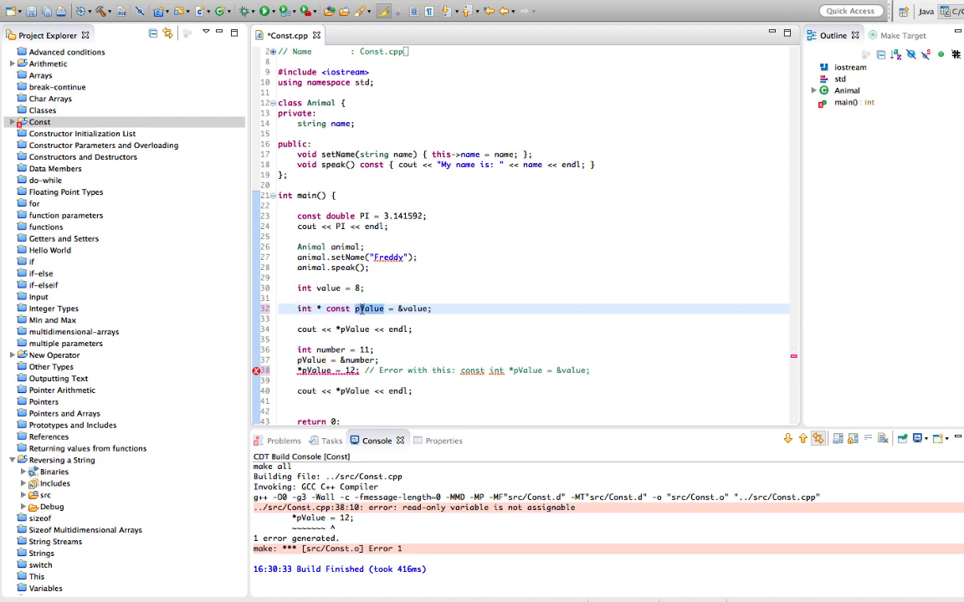
pyautogui.doubleClick(337, 309)
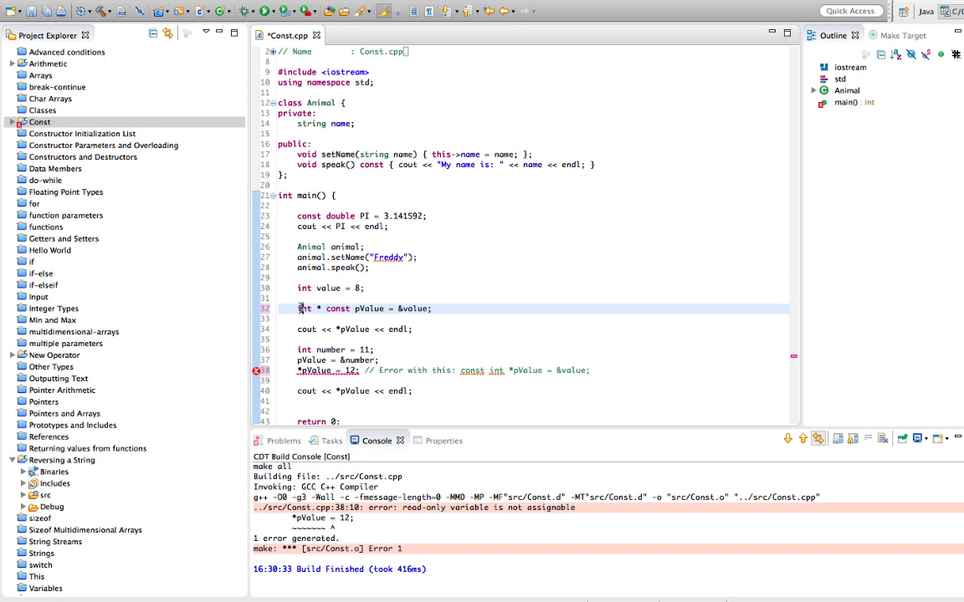
pyautogui.moveTo(338, 309)
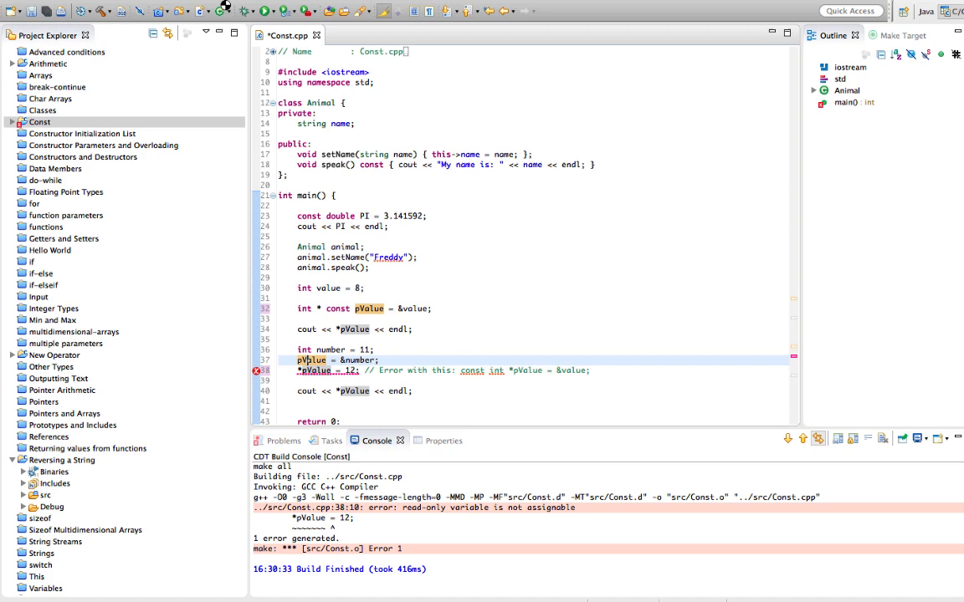
pyautogui.click(351, 7)
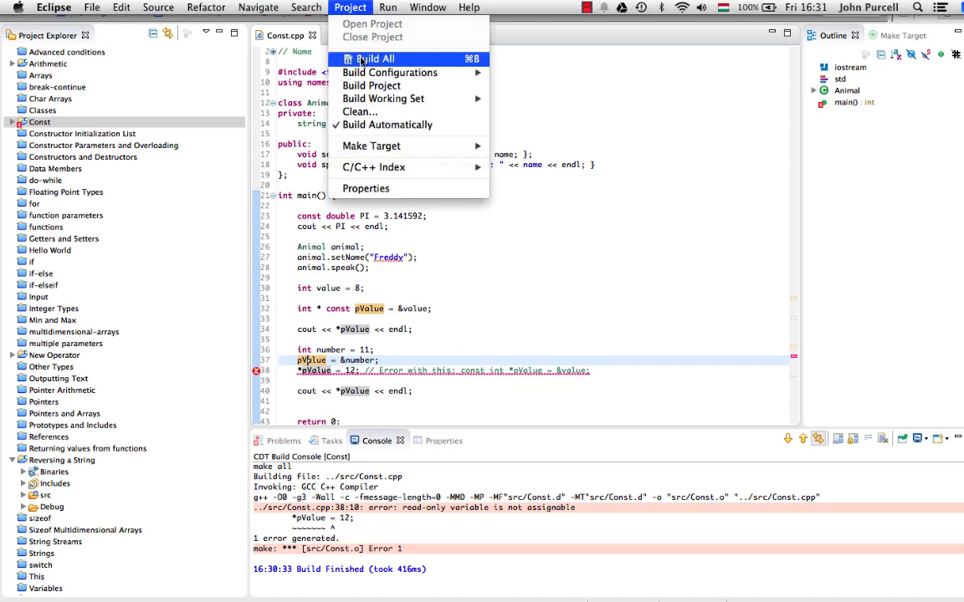
pyautogui.click(373, 59)
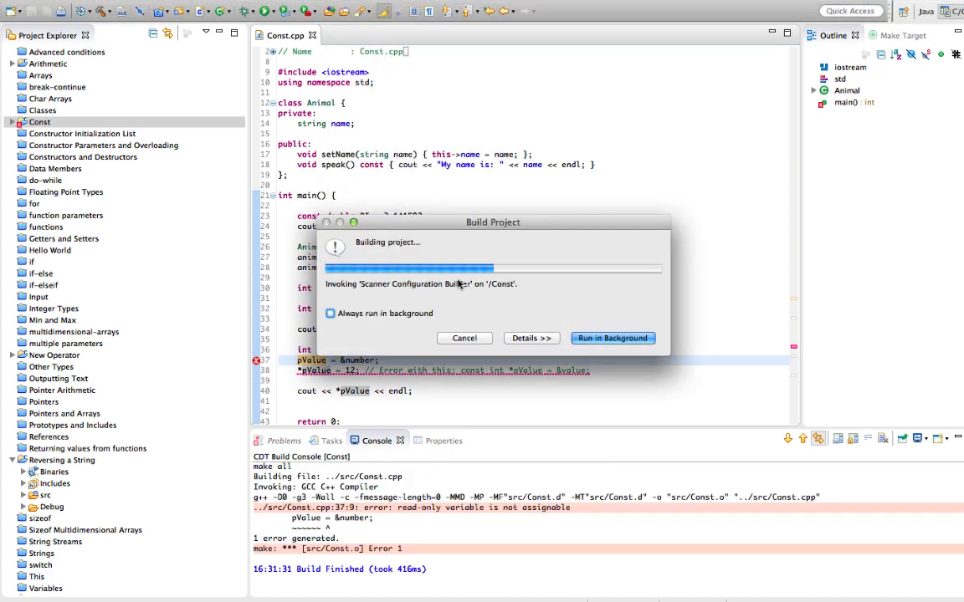
pyautogui.click(612, 338)
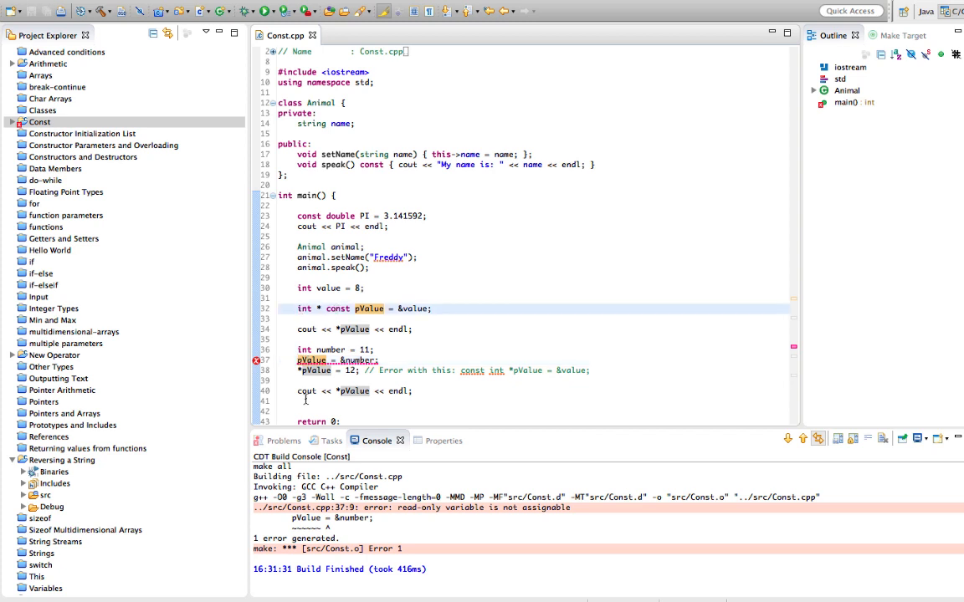
pyautogui.click(432, 309)
pyautogui.write(' // Error with this: int * const pValue = &value;')
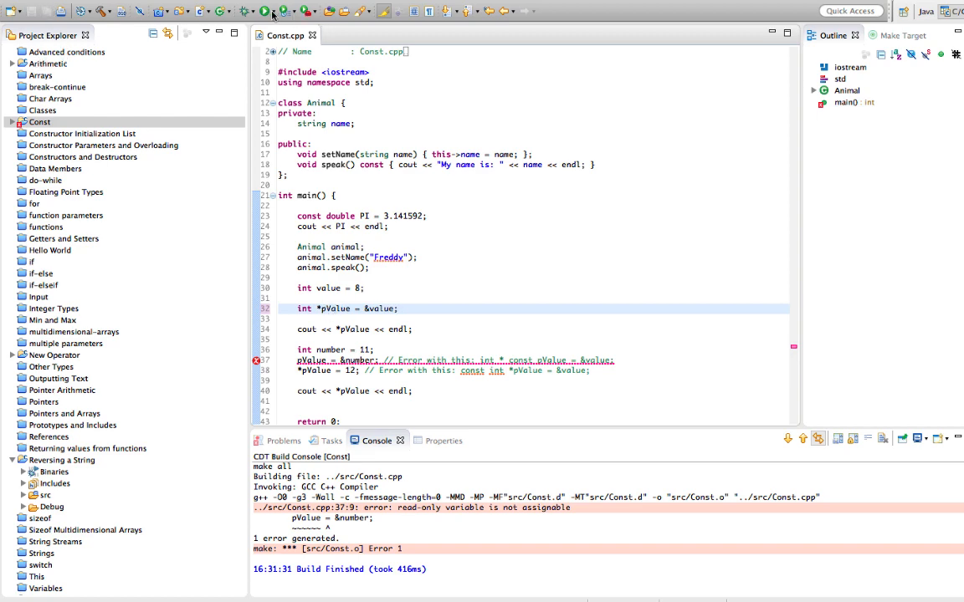
# Run the program, make pValue const int * const, Build All (errors on lines 37–38), then comment it out.
pyautogui.click(268, 11)
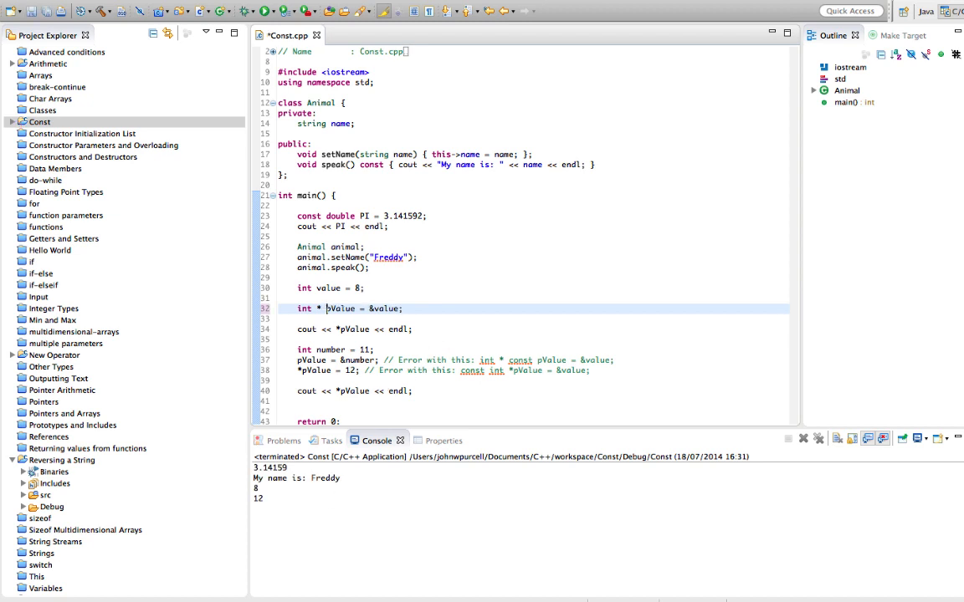
pyautogui.write('const')
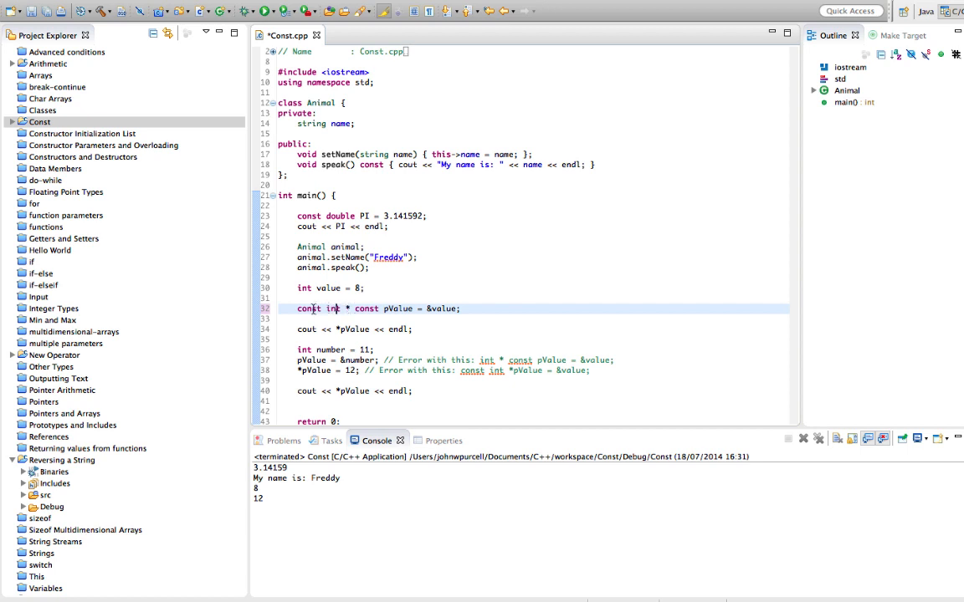
pyautogui.moveTo(365, 309)
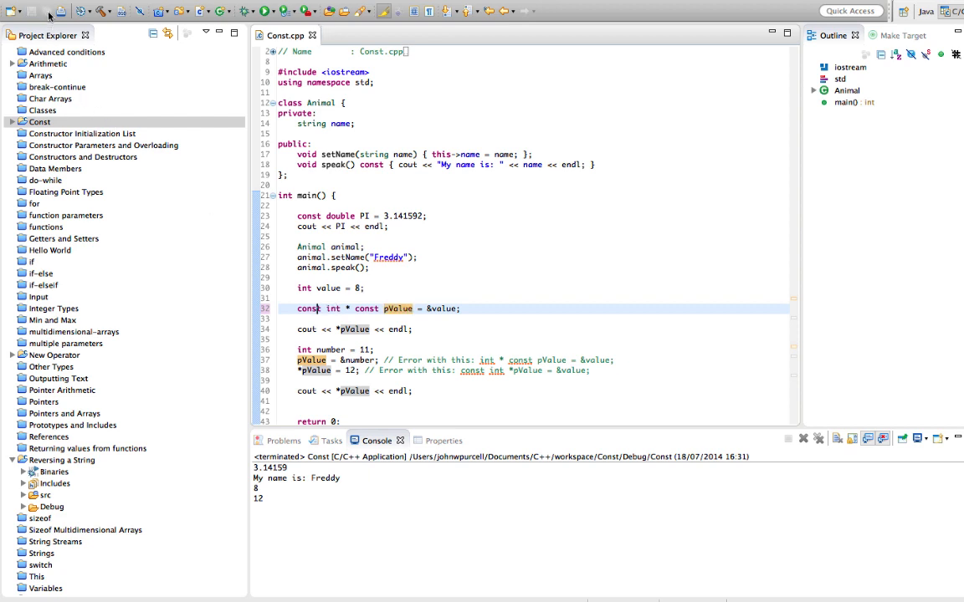
pyautogui.click(350, 7)
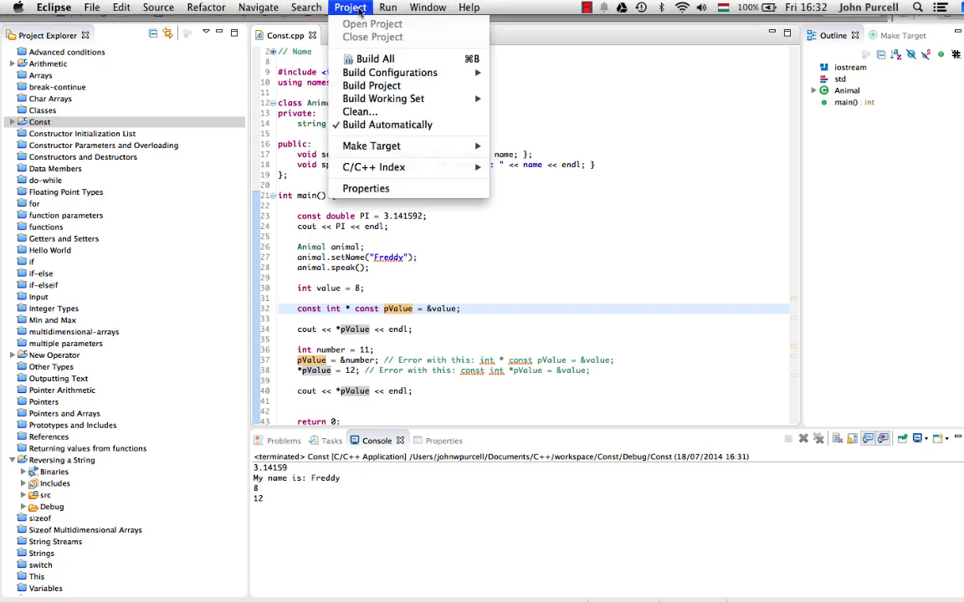
pyautogui.click(370, 85)
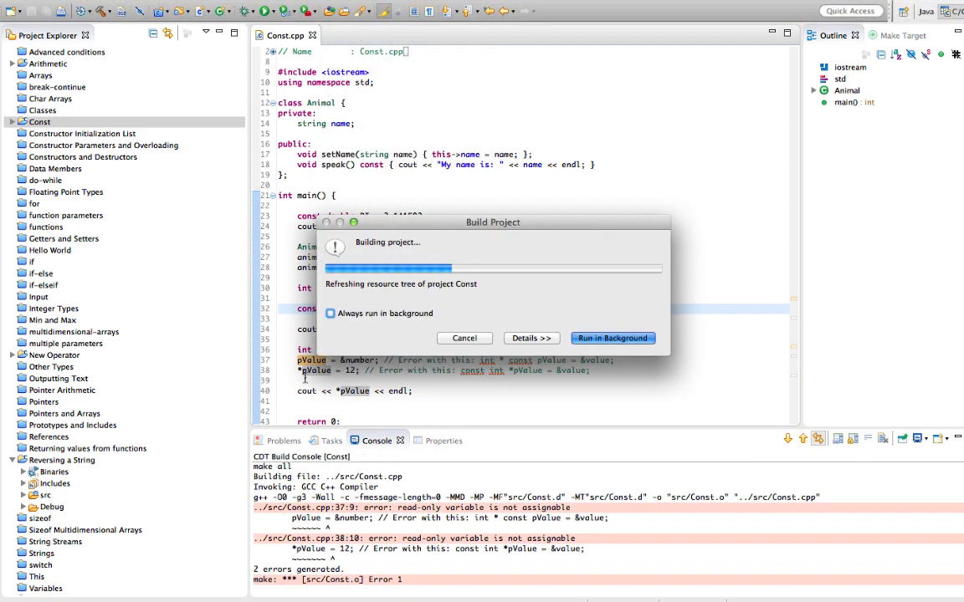
pyautogui.click(613, 338)
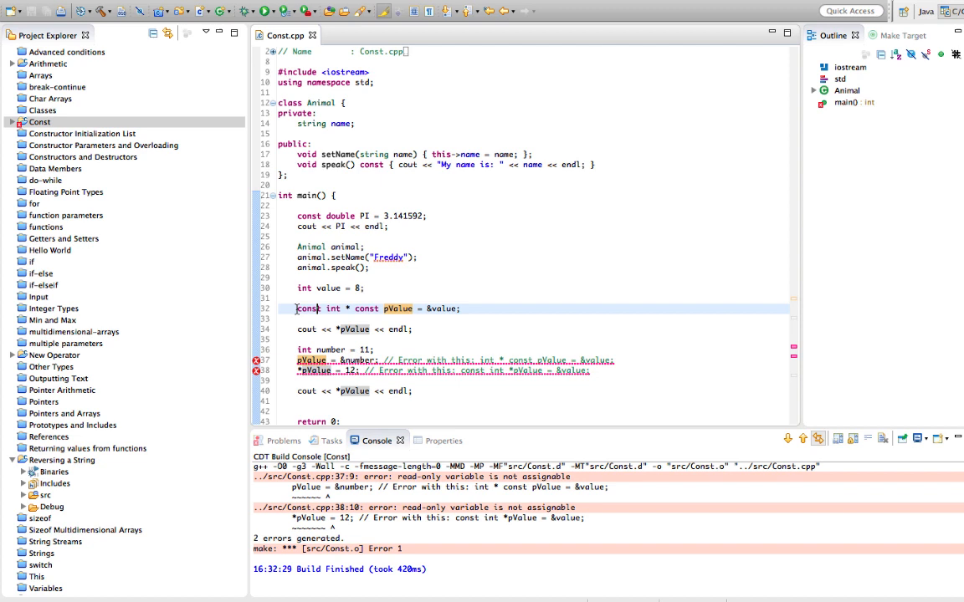
pyautogui.write('//')
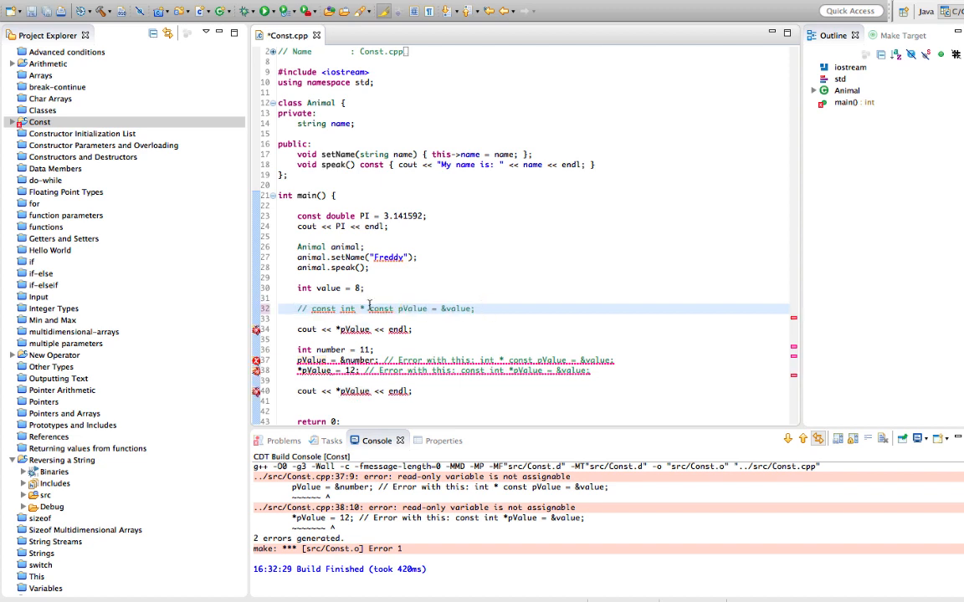
# Finish commenting out line 32, restore int *pValue = &value; and save for a clean build.
pyautogui.moveTo(311, 308); pyautogui.dragTo(474, 308)
pyautogui.write('int *pValue = &value;')
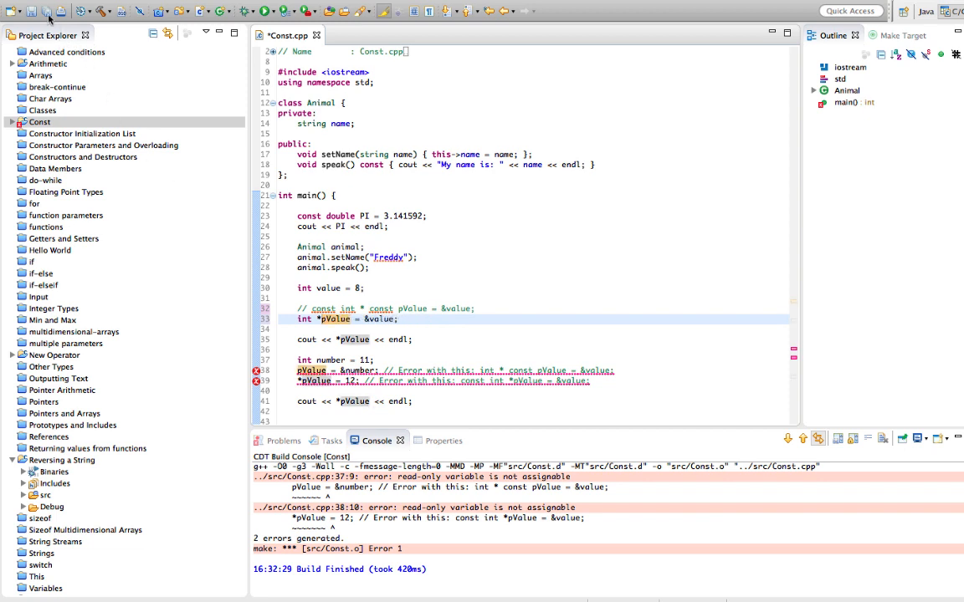
pyautogui.click(377, 7)
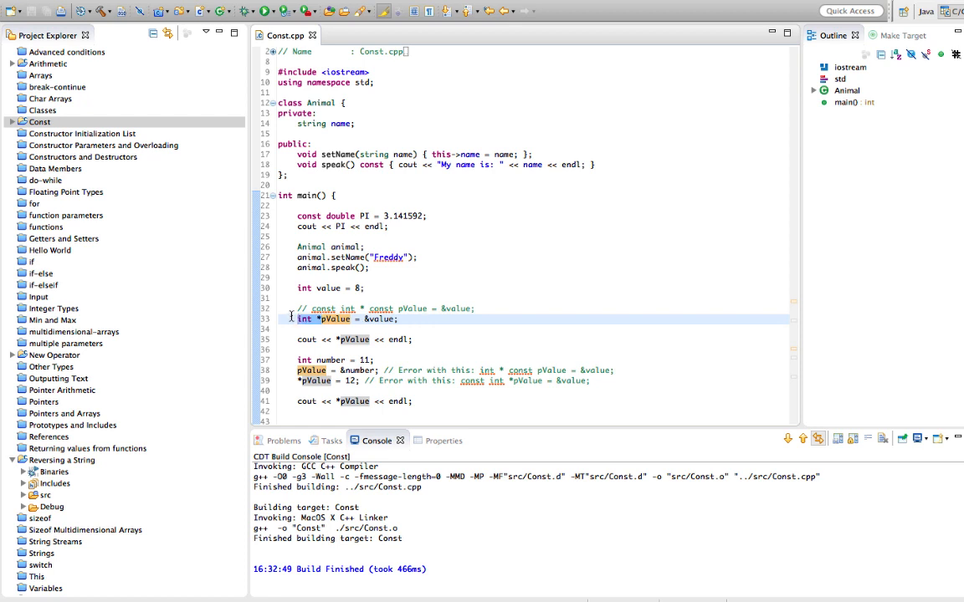
pyautogui.moveTo(397, 309)
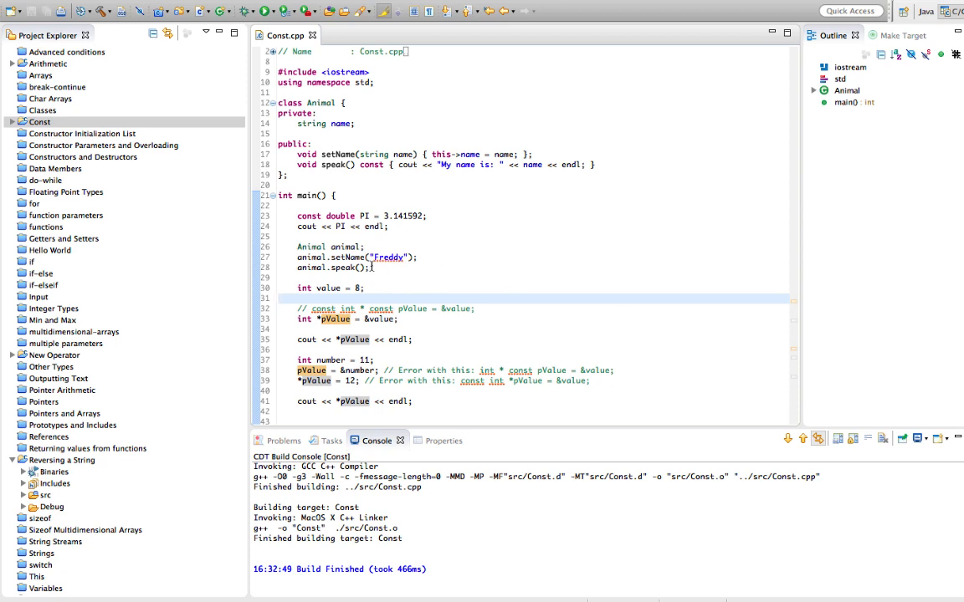
pyautogui.moveTo(298, 215); pyautogui.dragTo(388, 227)
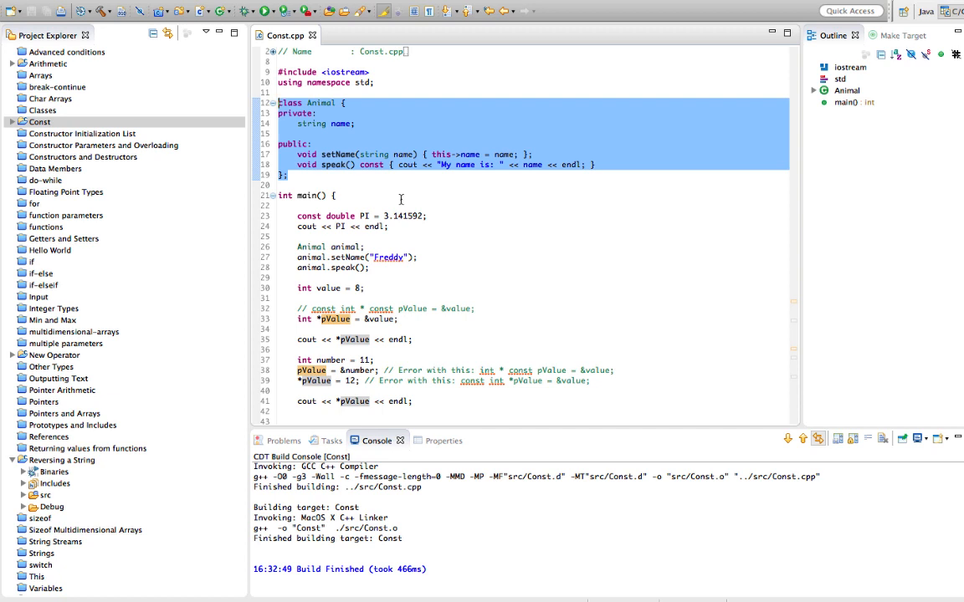
pyautogui.scroll(-3)
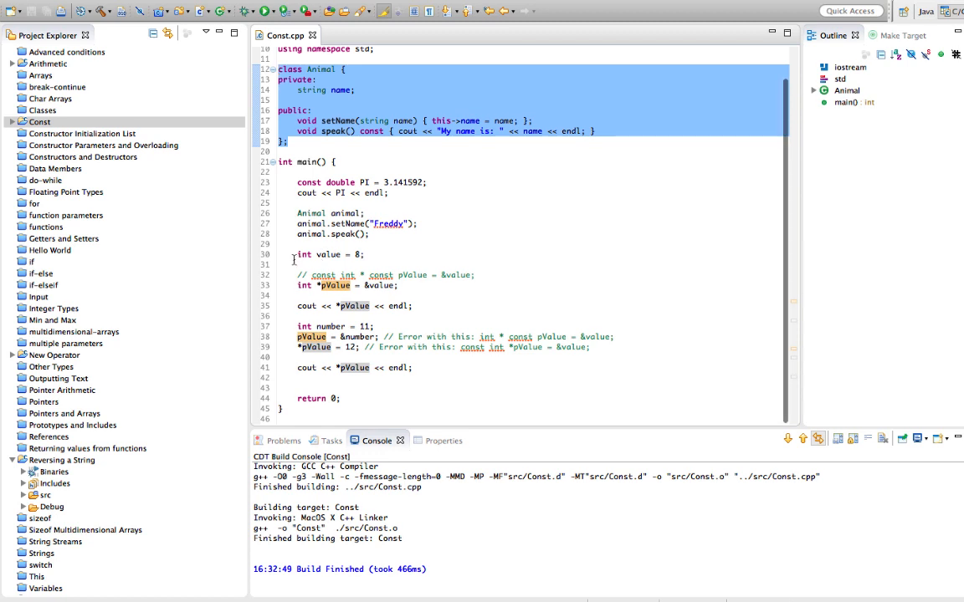
pyautogui.moveTo(499, 301)
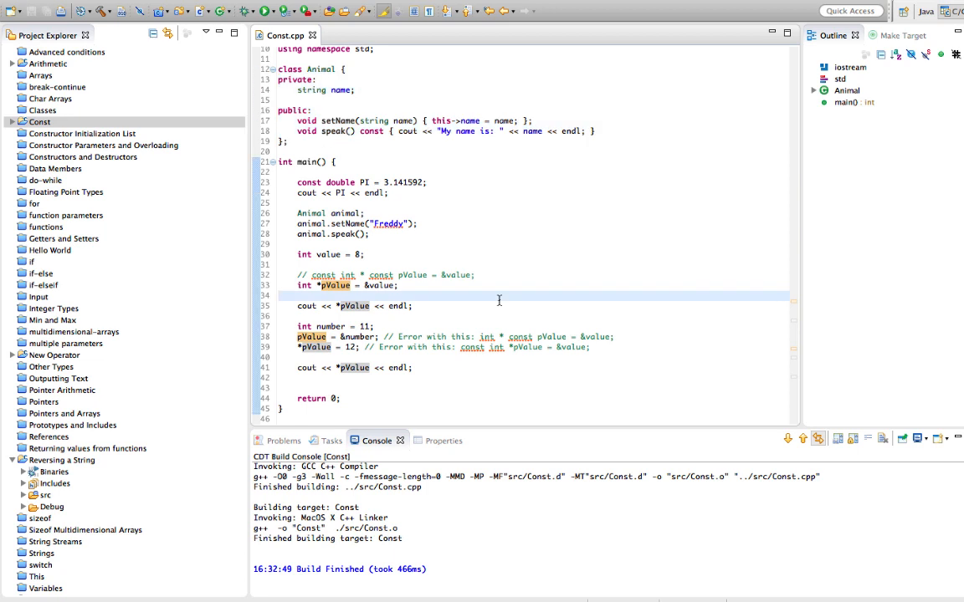
pyautogui.moveTo(414, 364)
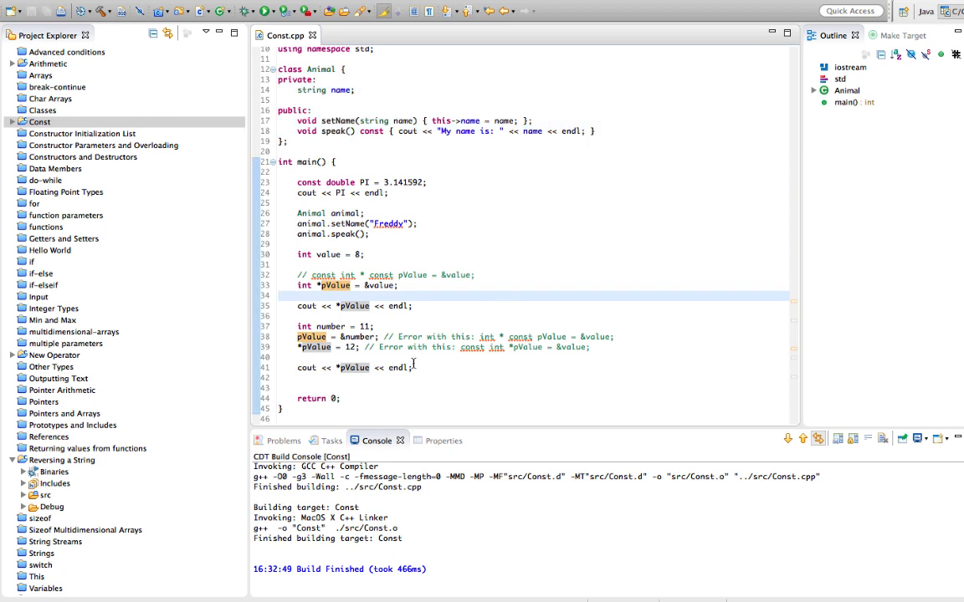